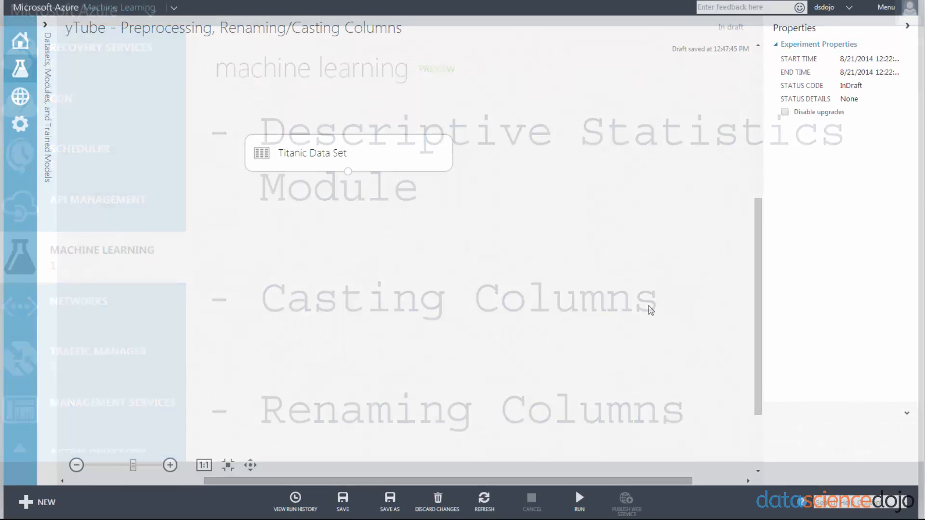
Expand the Datasets, Modules, and Trained Models palette beside the Titanic experiment
{"action": "left_click", "coordinate": [45, 23]}
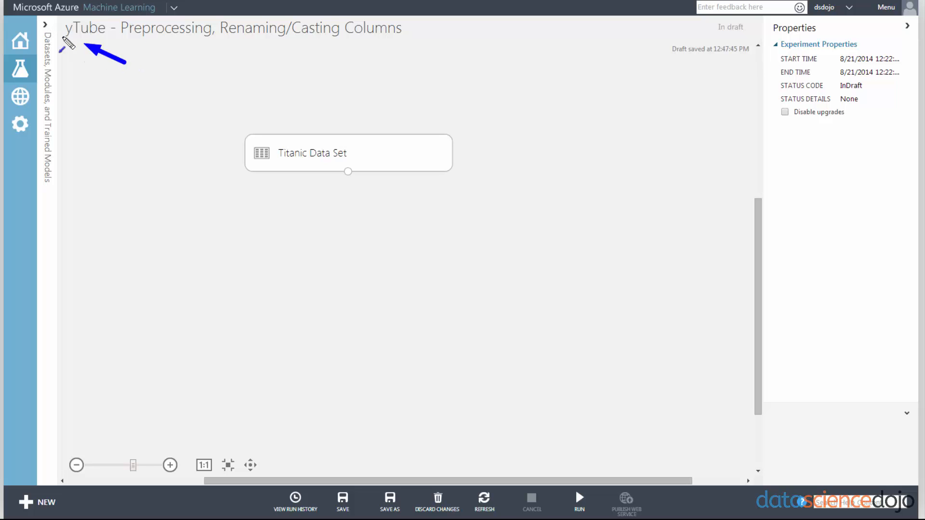
{"action": "mouse_move", "coordinate": [47, 27]}
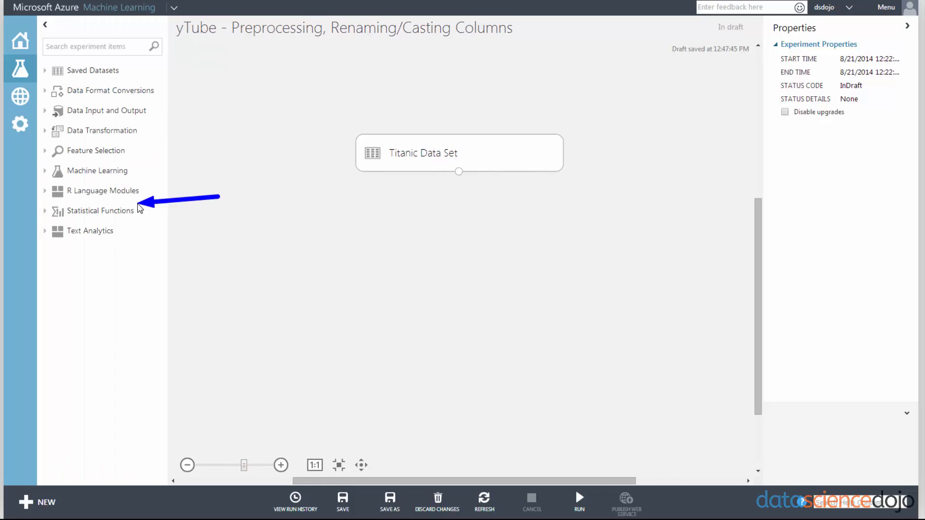
{"action": "mouse_move", "coordinate": [82, 216]}
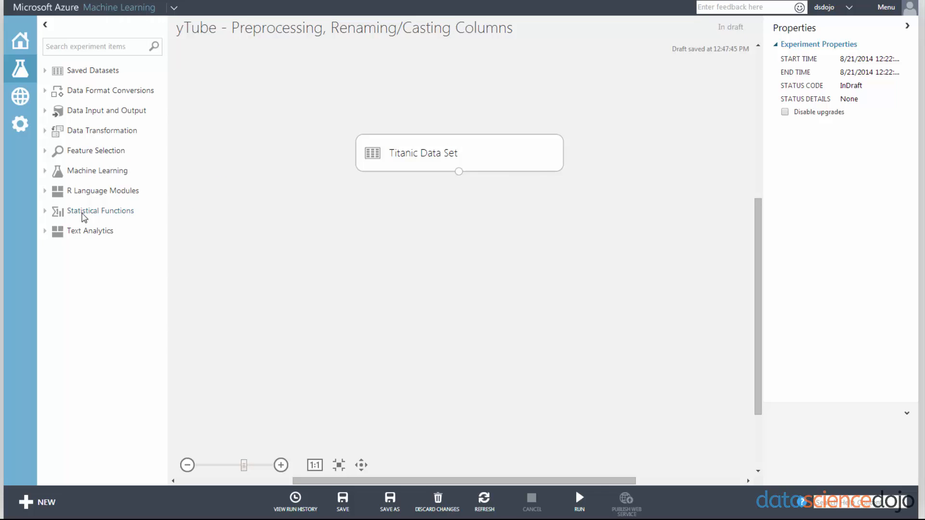
Add Descriptive Statistics on the Titanic Data Set and run the experiment
{"action": "left_click", "coordinate": [101, 211]}
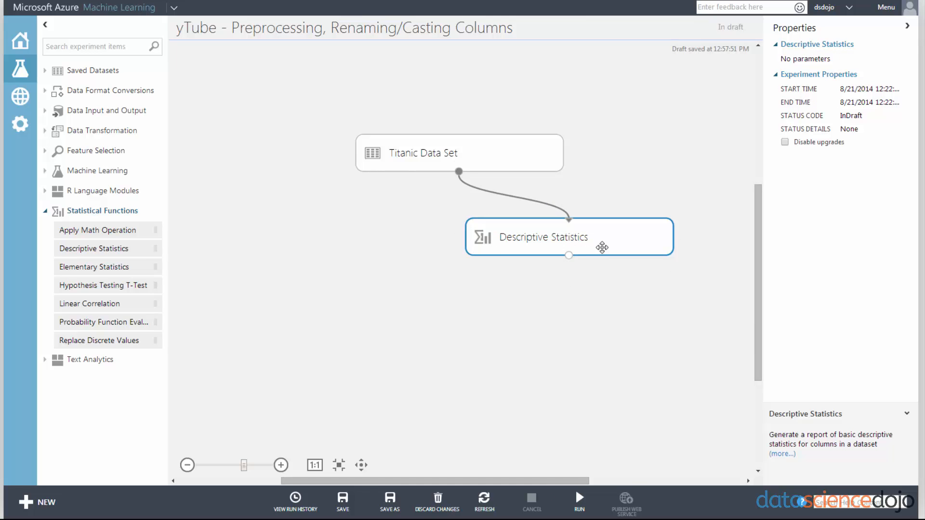
{"action": "right_click", "coordinate": [568, 255]}
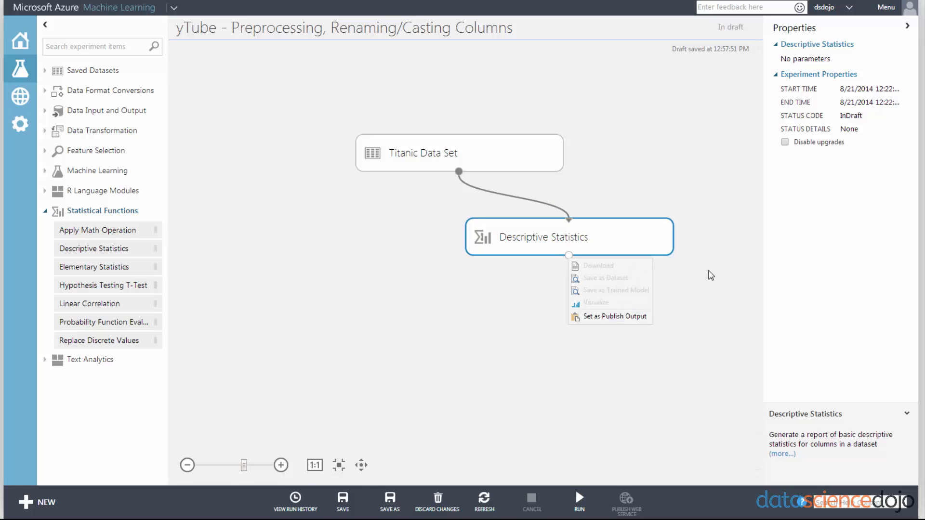
{"action": "left_click", "coordinate": [578, 499]}
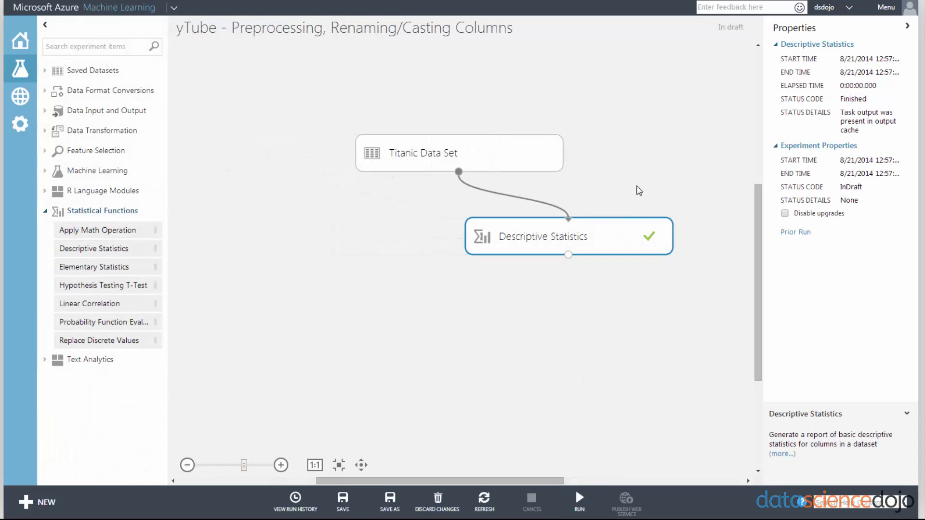
{"action": "mouse_move", "coordinate": [676, 223]}
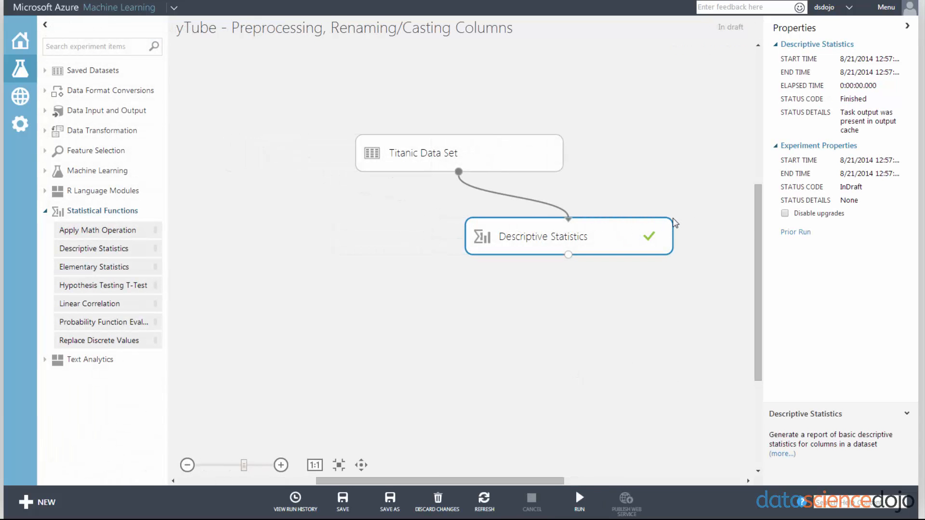
{"action": "mouse_move", "coordinate": [581, 266]}
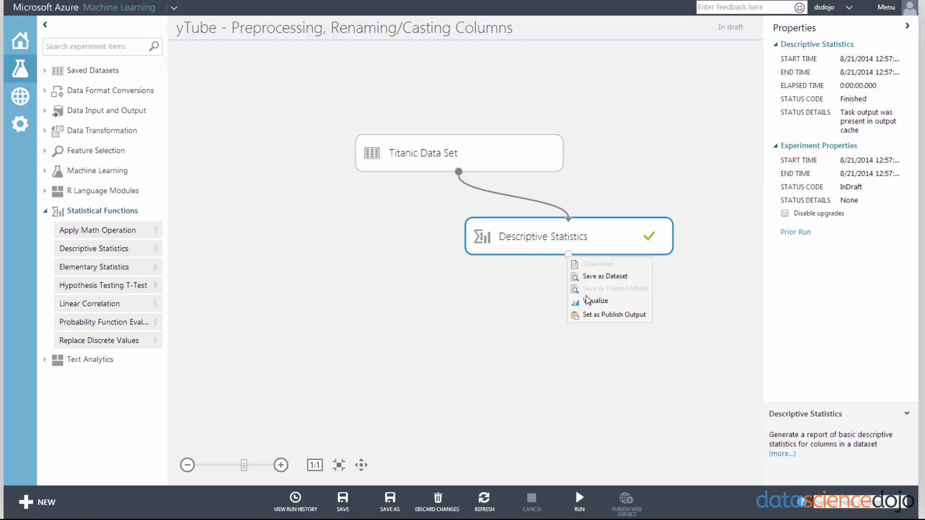
{"action": "mouse_move", "coordinate": [596, 302]}
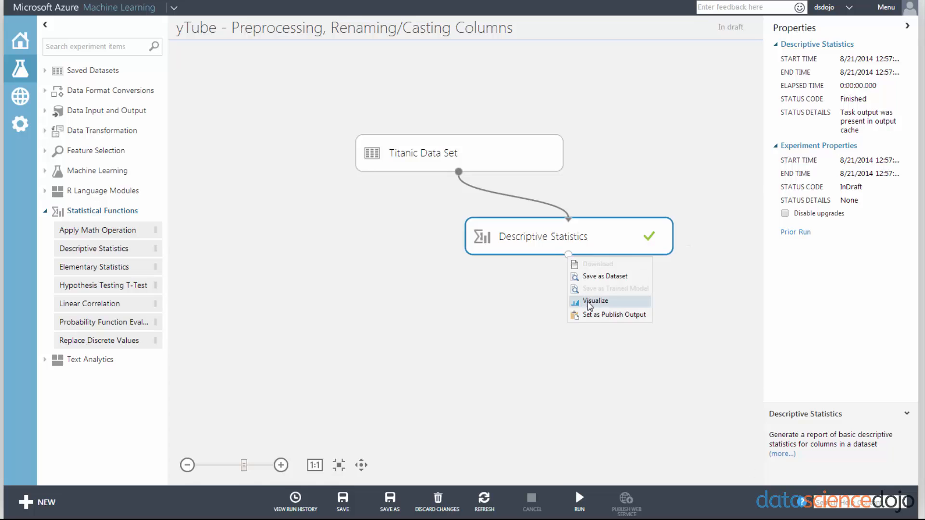
{"action": "left_click", "coordinate": [596, 300]}
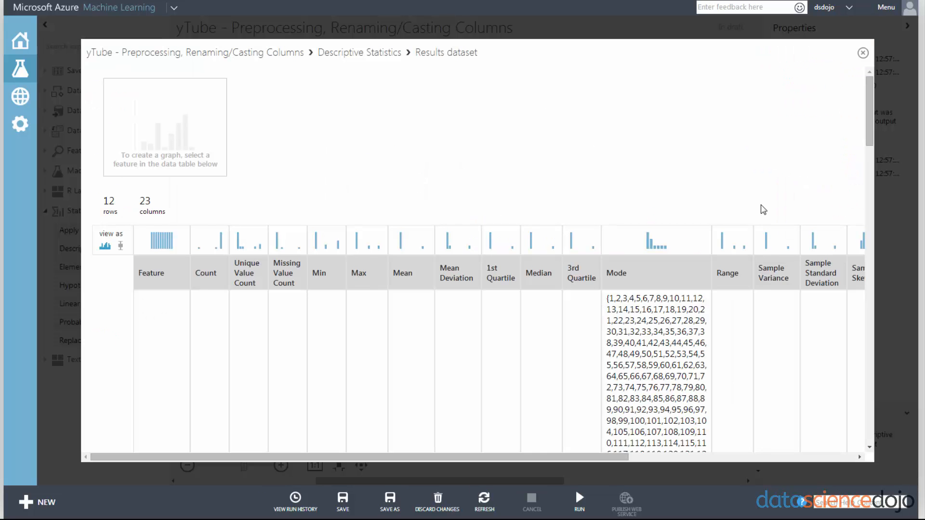
{"action": "mouse_move", "coordinate": [872, 107]}
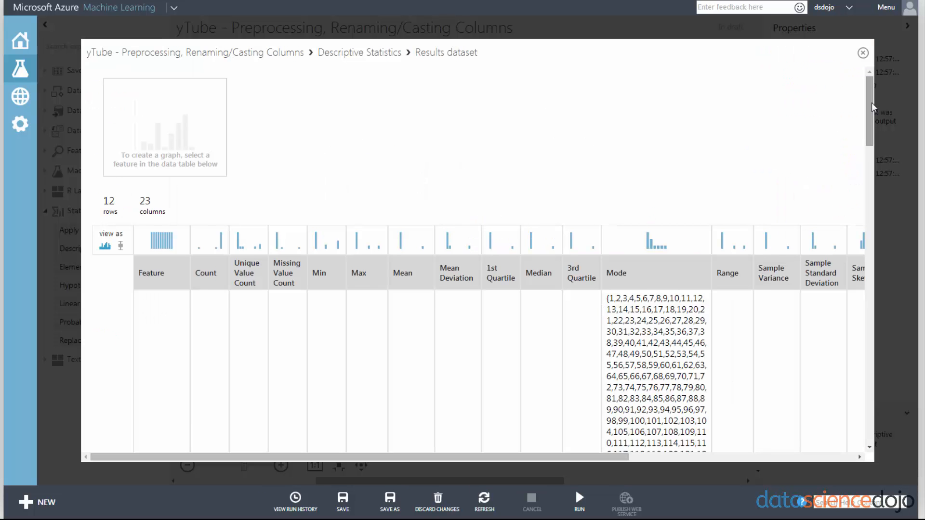
{"action": "scroll", "scroll_direction": "down", "scroll_amount": 3}
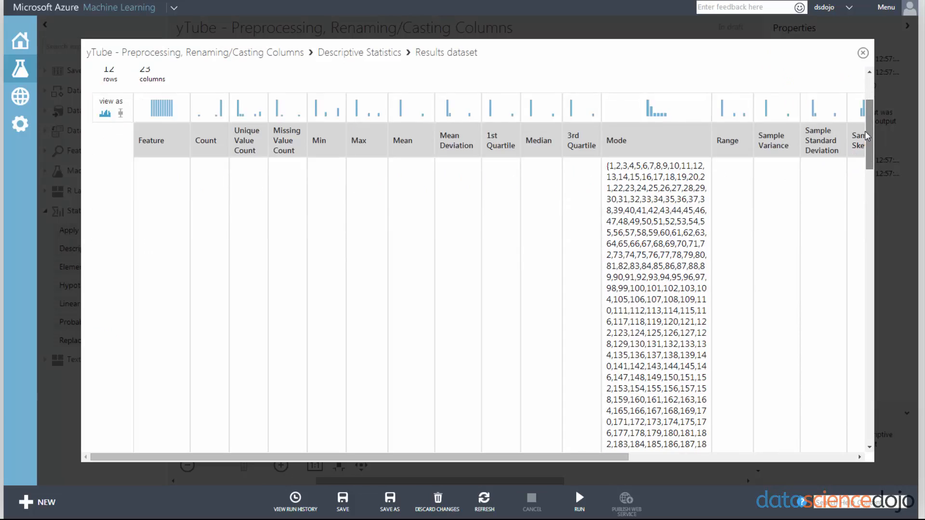
{"action": "scroll", "scroll_direction": "down", "scroll_amount": 3}
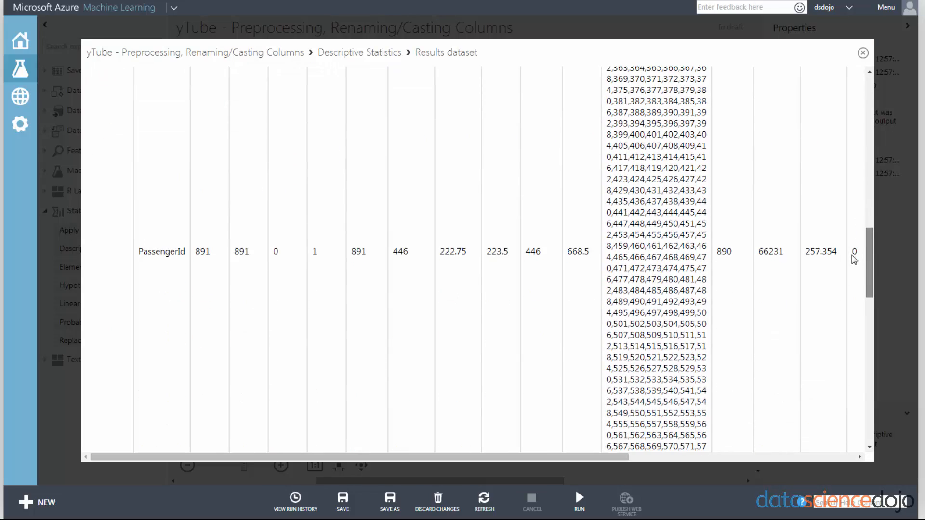
{"action": "scroll", "scroll_direction": "down", "scroll_amount": 3}
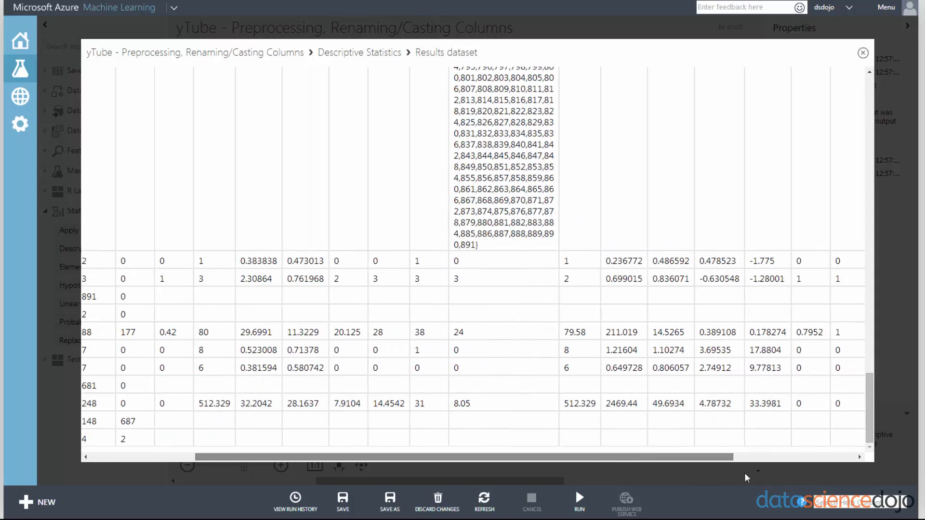
{"action": "left_click", "coordinate": [862, 52]}
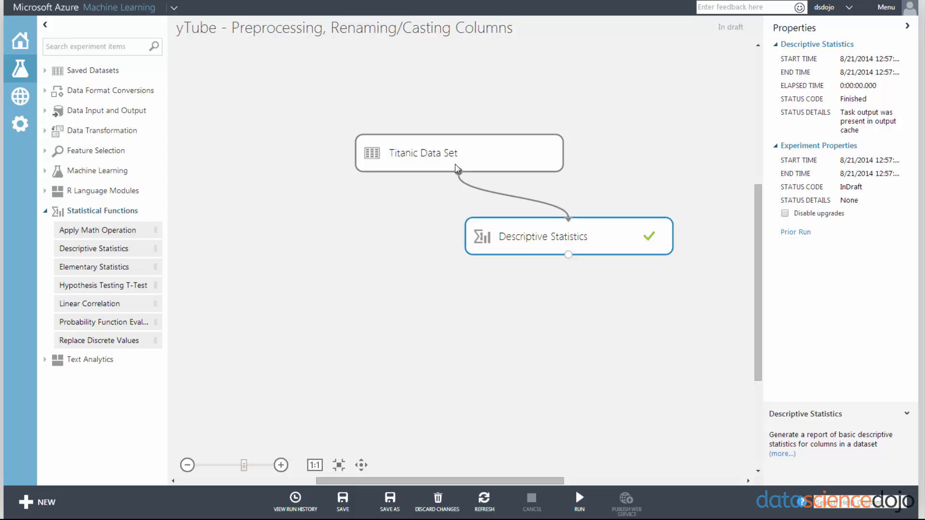
Visualize the raw Titanic Data Set and inspect its 12 columns' statistics
{"action": "right_click", "coordinate": [457, 171]}
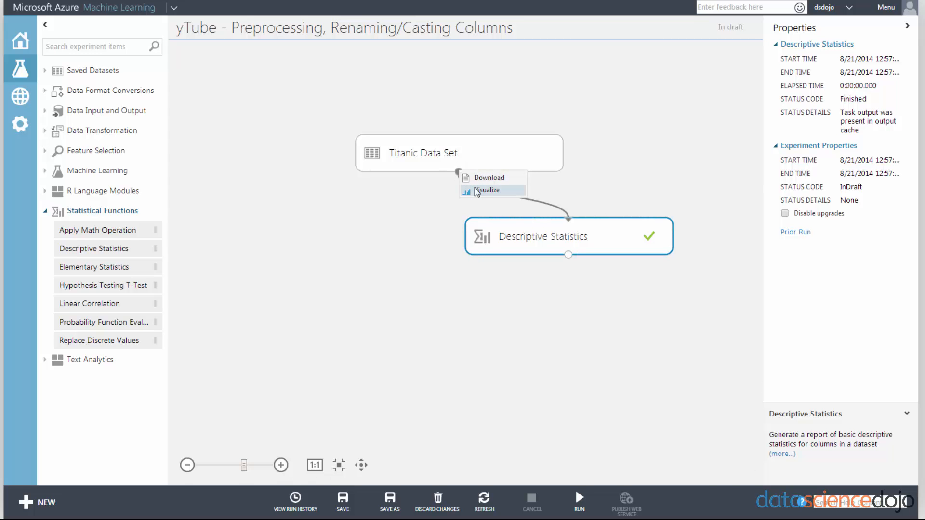
{"action": "left_click", "coordinate": [487, 189]}
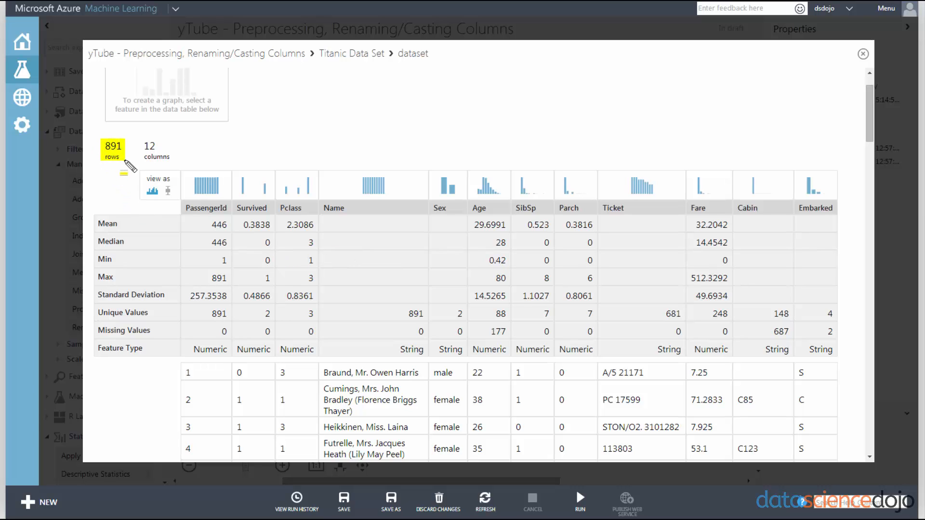
{"action": "mouse_move", "coordinate": [189, 213]}
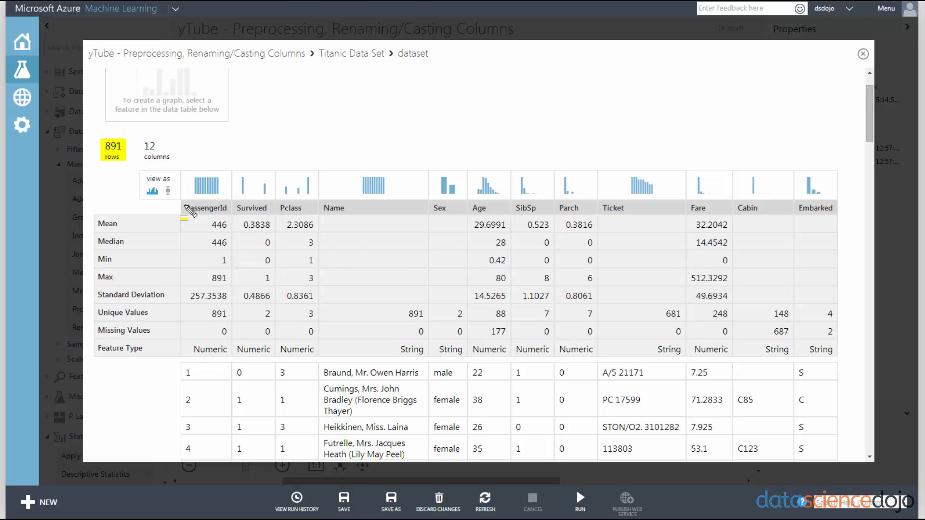
{"action": "left_click", "coordinate": [205, 208]}
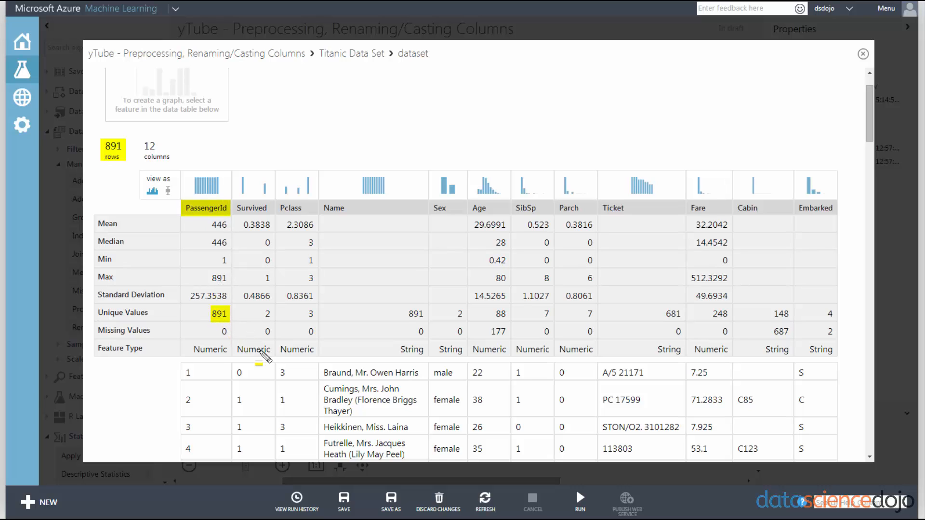
{"action": "mouse_move", "coordinate": [195, 351]}
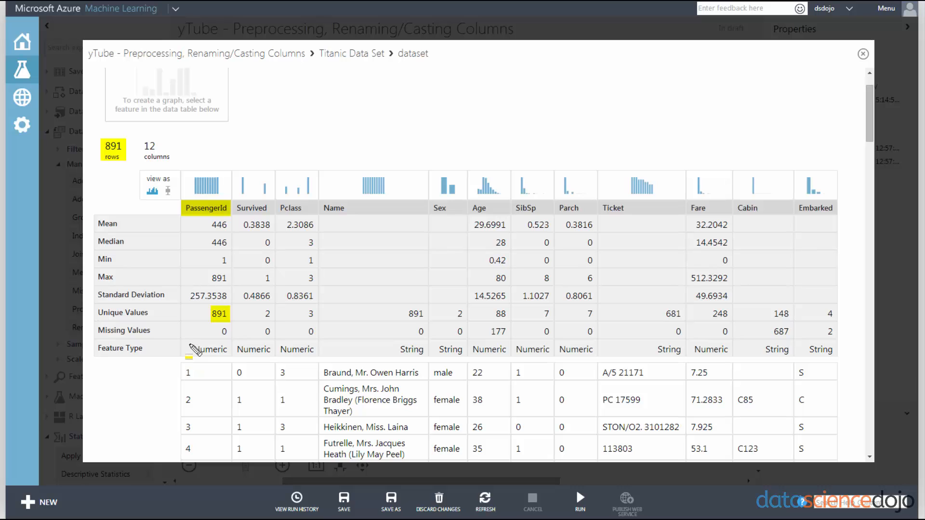
{"action": "left_click", "coordinate": [208, 350]}
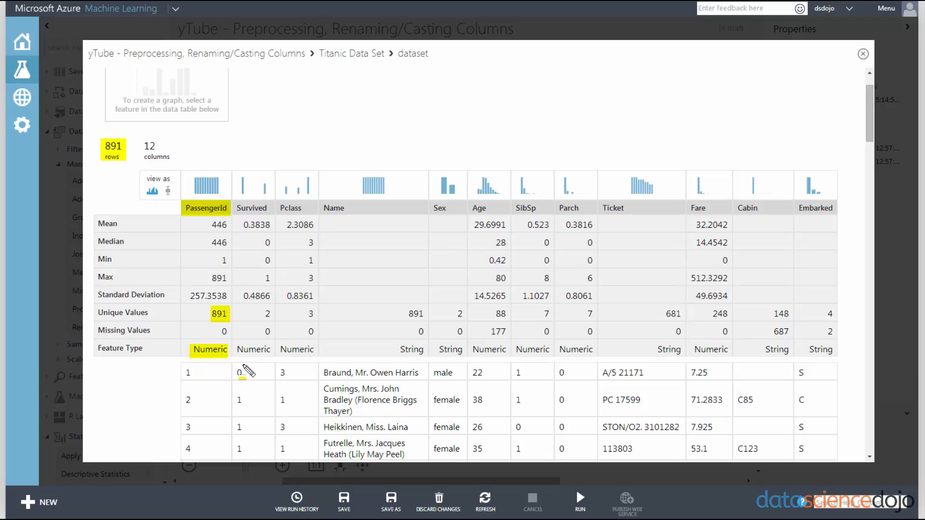
{"action": "mouse_move", "coordinate": [168, 238]}
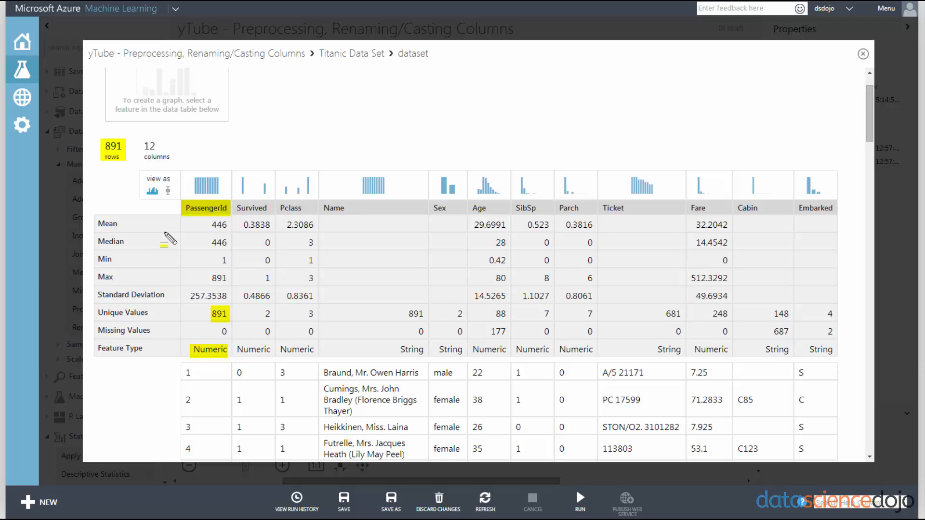
{"action": "mouse_move", "coordinate": [229, 292]}
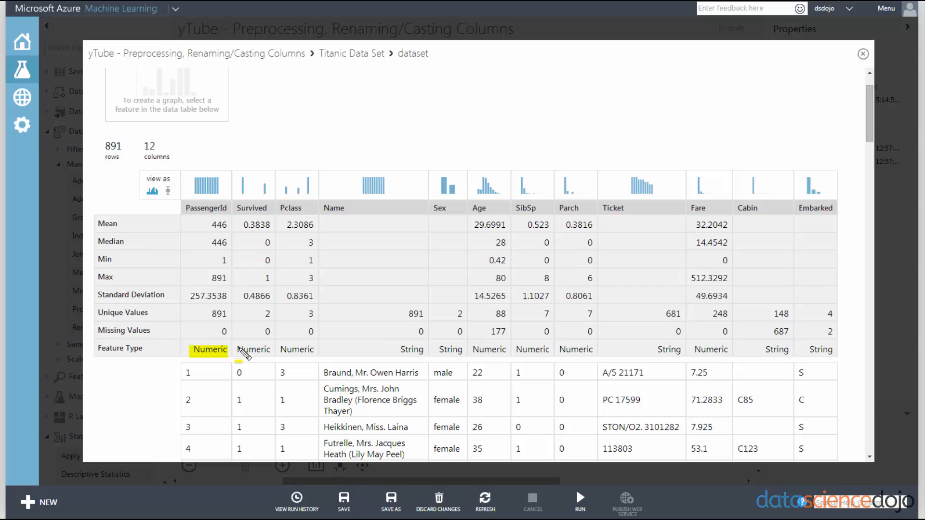
{"action": "left_click", "coordinate": [253, 350]}
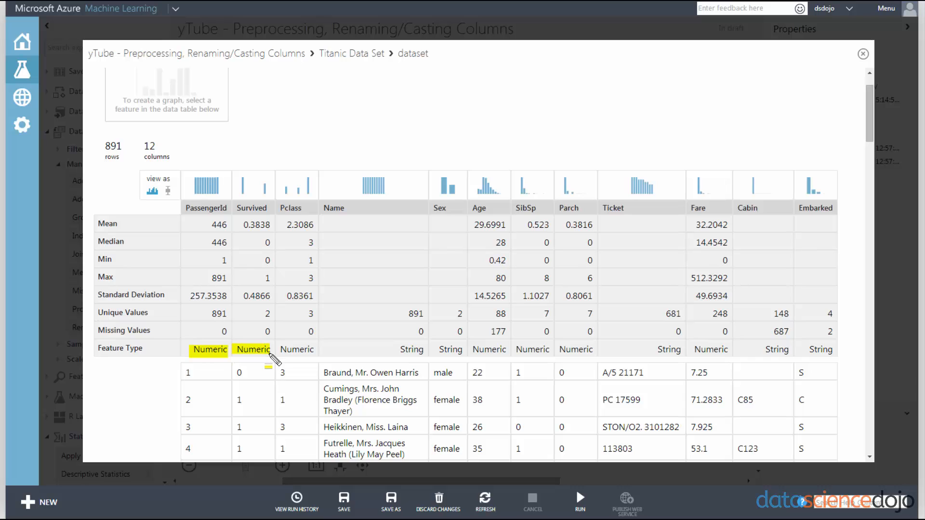
{"action": "left_click", "coordinate": [296, 349]}
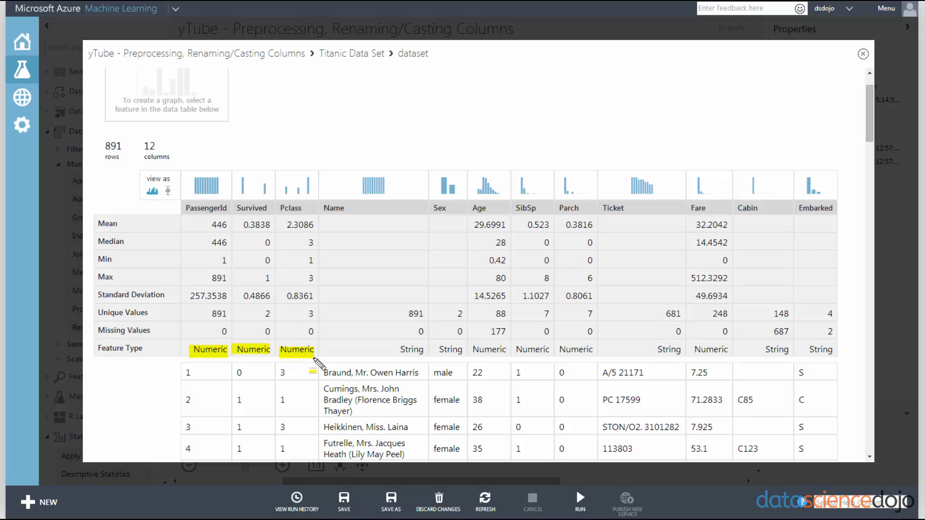
{"action": "left_click", "coordinate": [450, 349]}
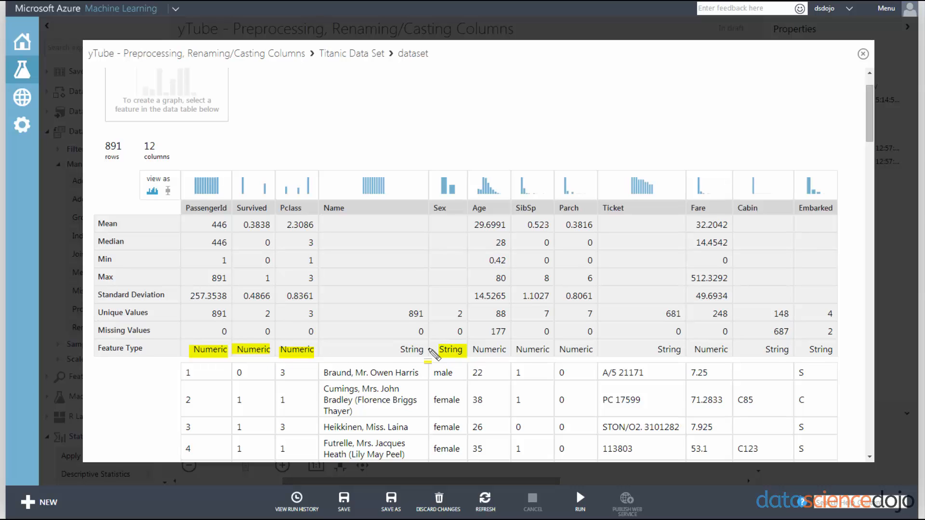
{"action": "mouse_move", "coordinate": [852, 363]}
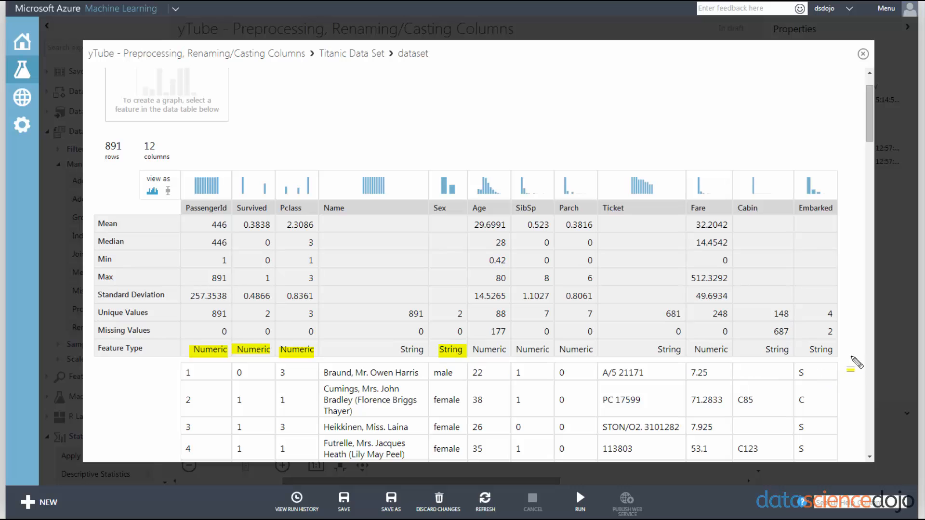
Add a Metadata Editor from Data Transformation and feed it the Titanic Data Set
{"action": "left_click", "coordinate": [862, 53]}
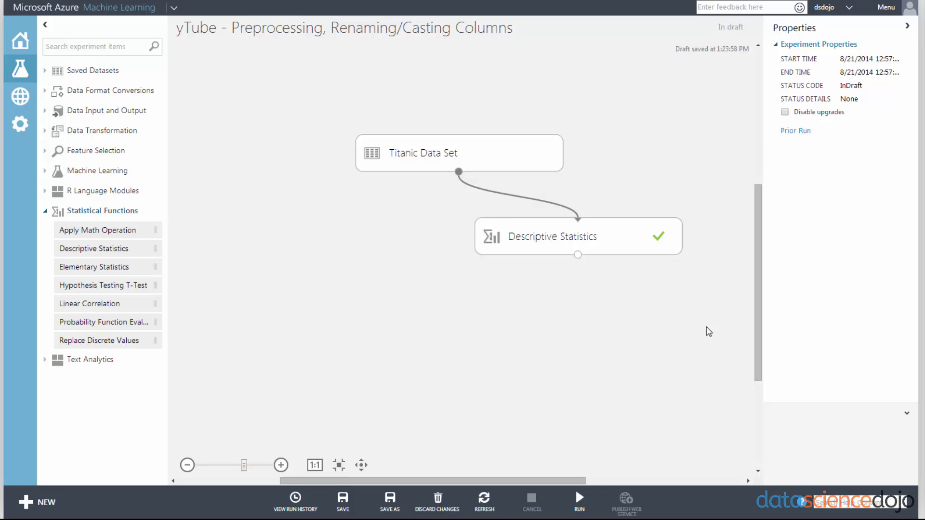
{"action": "mouse_move", "coordinate": [460, 252]}
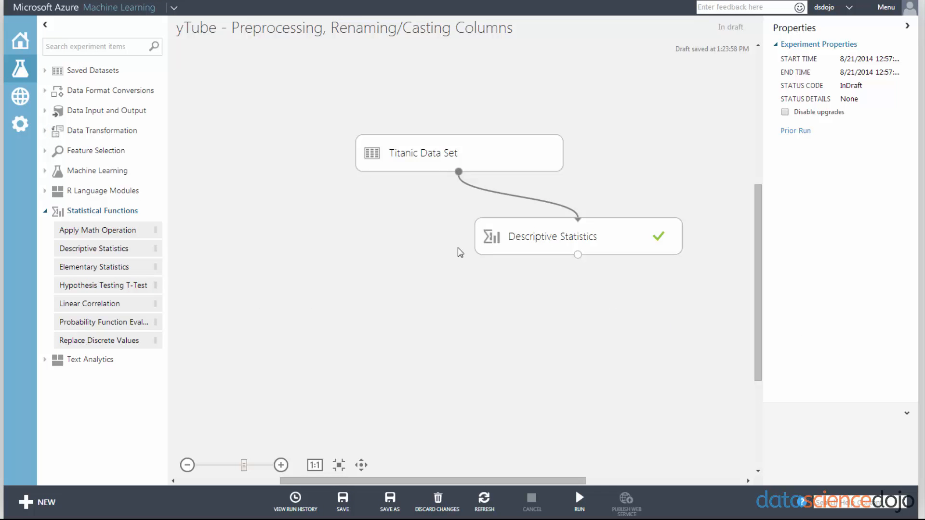
{"action": "mouse_move", "coordinate": [124, 121]}
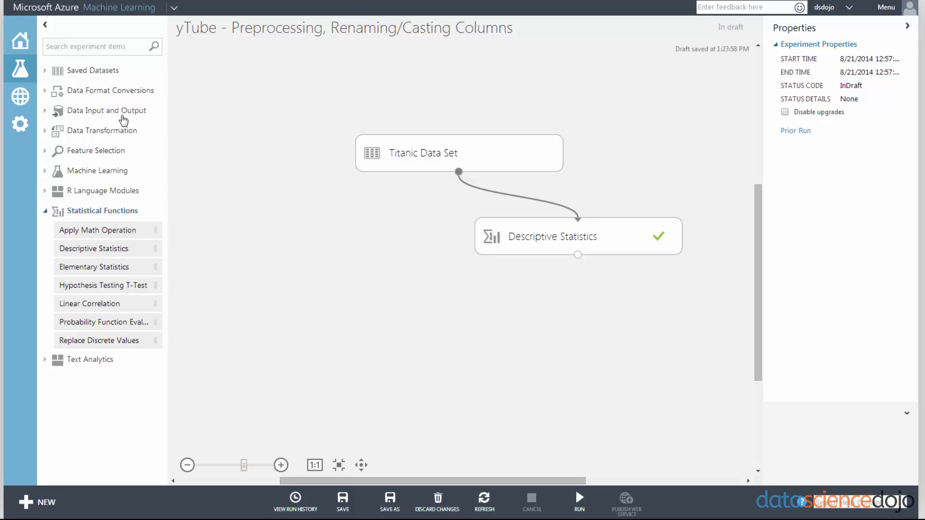
{"action": "mouse_move", "coordinate": [117, 139]}
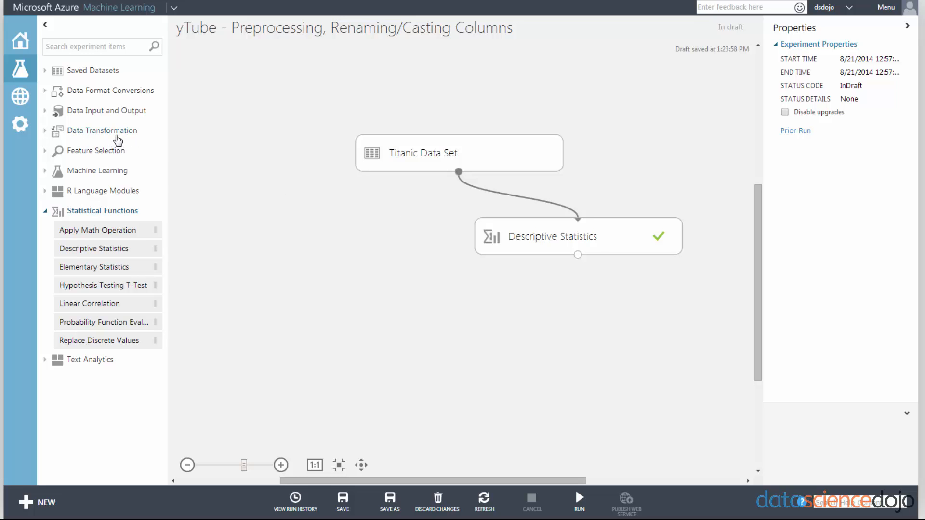
{"action": "left_click", "coordinate": [102, 130]}
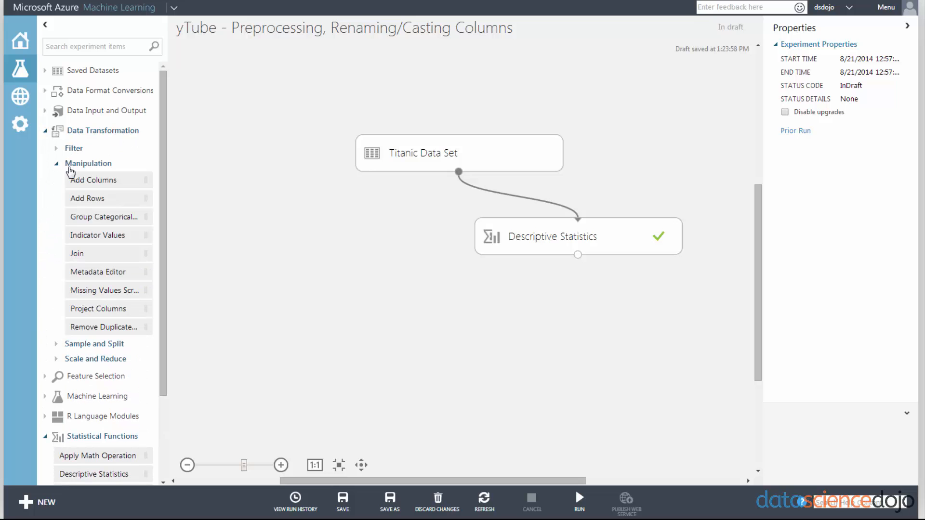
{"action": "mouse_move", "coordinate": [118, 273]}
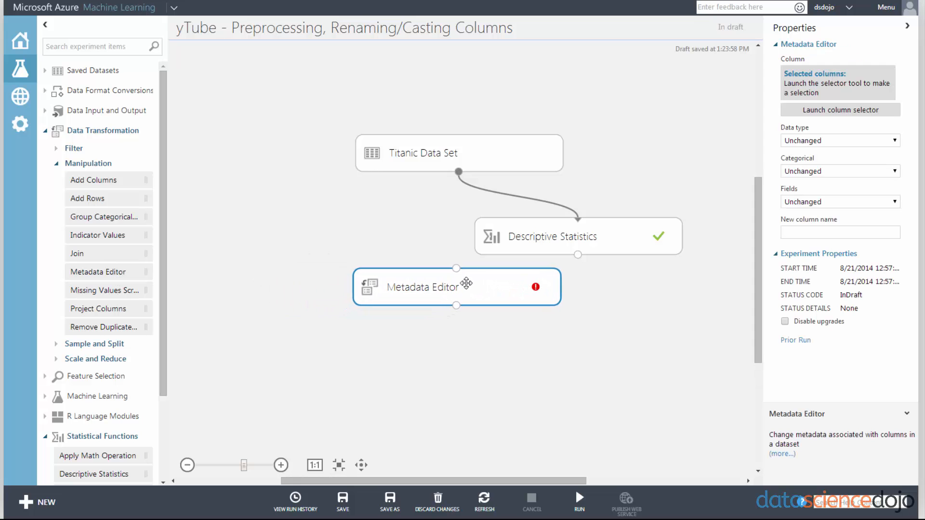
{"action": "left_click", "coordinate": [552, 236]}
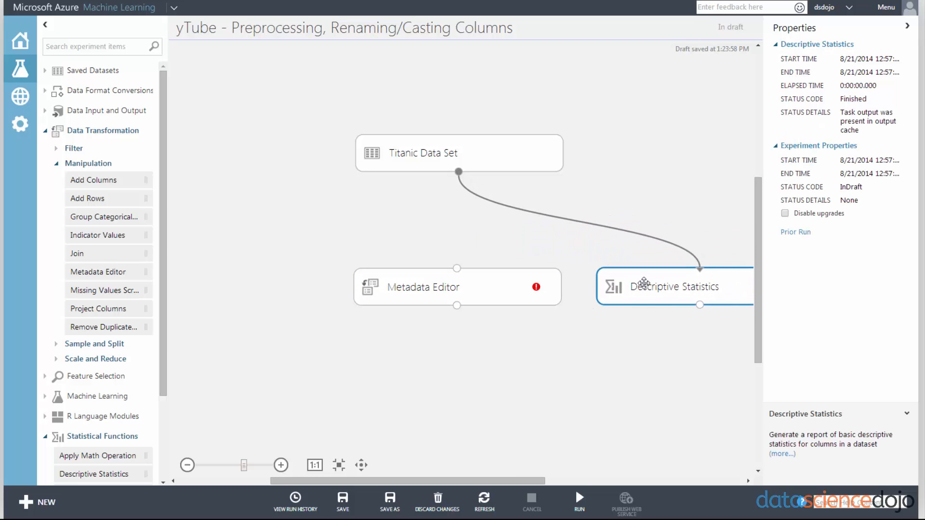
{"action": "left_click", "coordinate": [457, 284]}
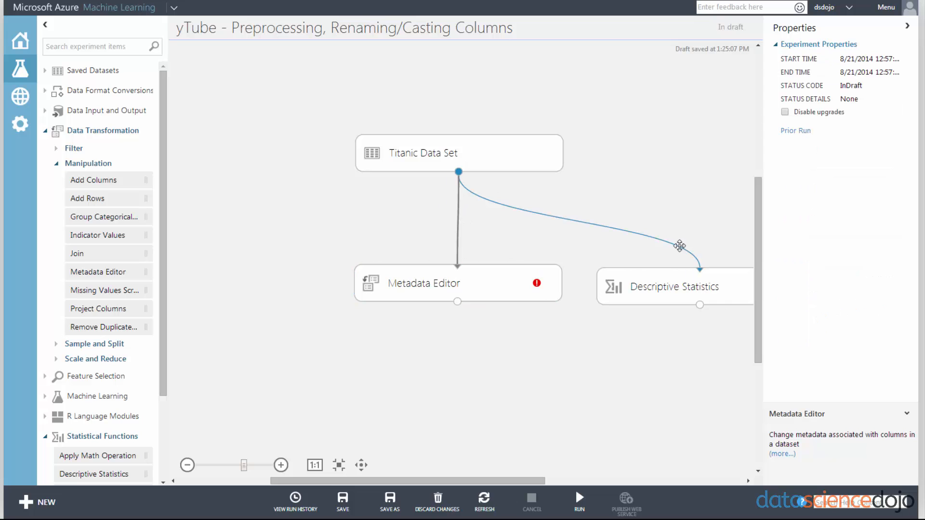
{"action": "mouse_move", "coordinate": [636, 258]}
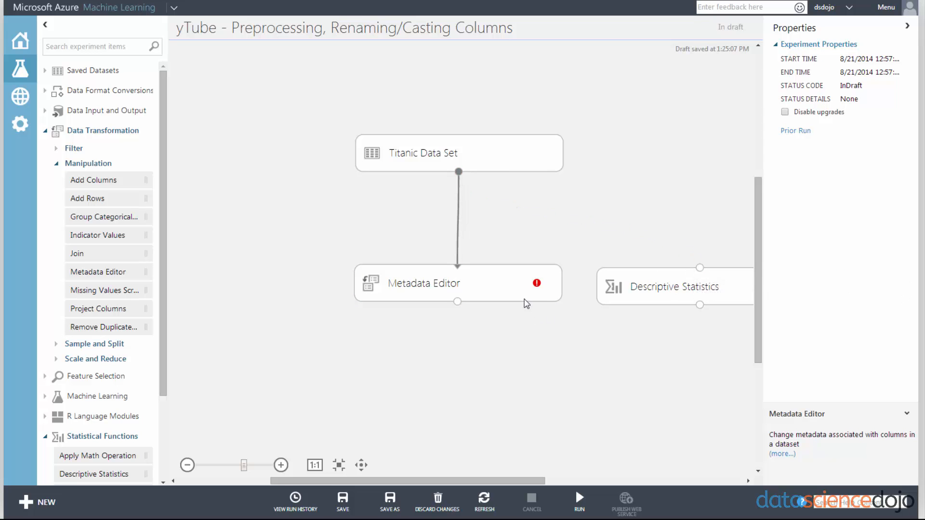
Select the Metadata Editor module to show its properties
{"action": "left_click", "coordinate": [458, 283]}
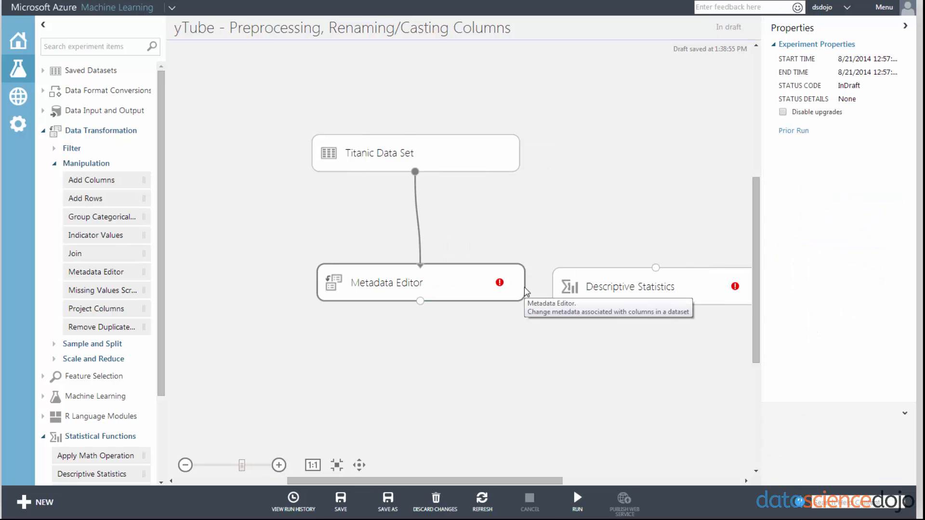
{"action": "left_click", "coordinate": [412, 282]}
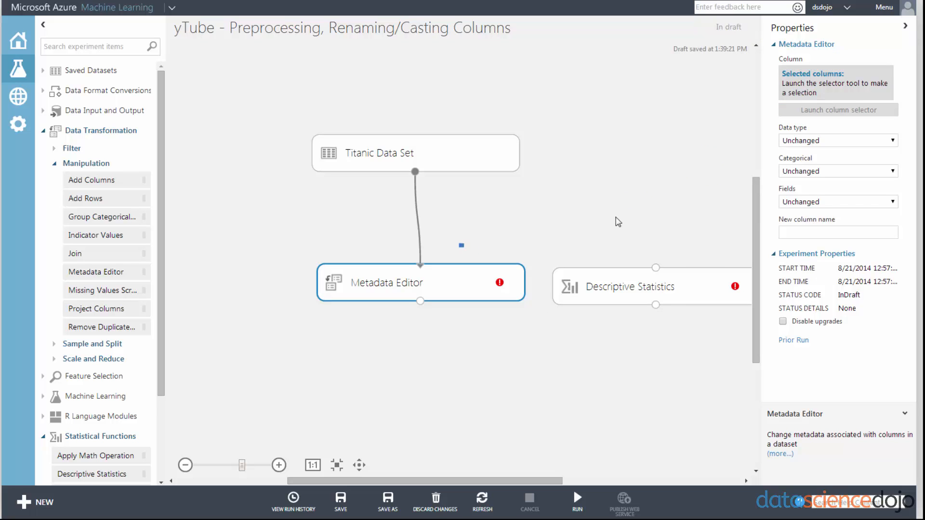
Select PassengerId, Survived, Pclass, Sex and Embarked as the Metadata Editor's columns
{"action": "left_click", "coordinate": [839, 109]}
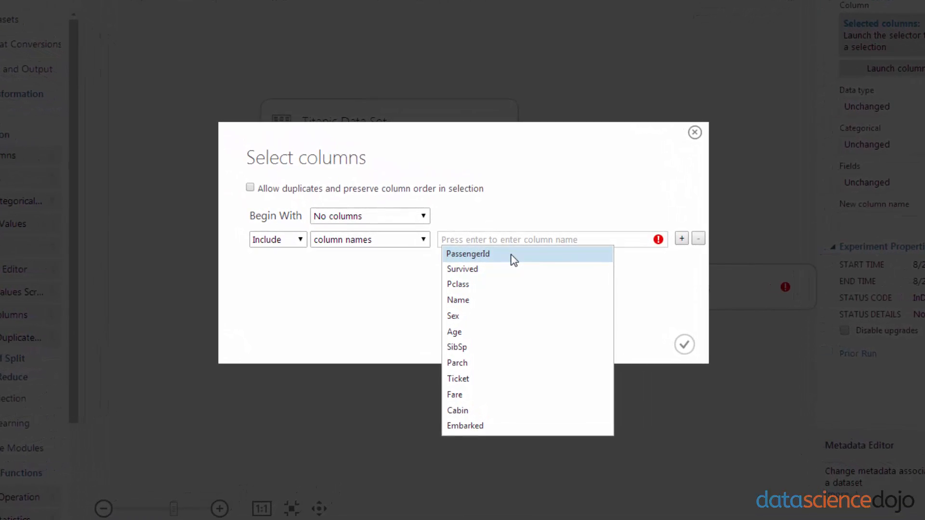
{"action": "left_click", "coordinate": [467, 254]}
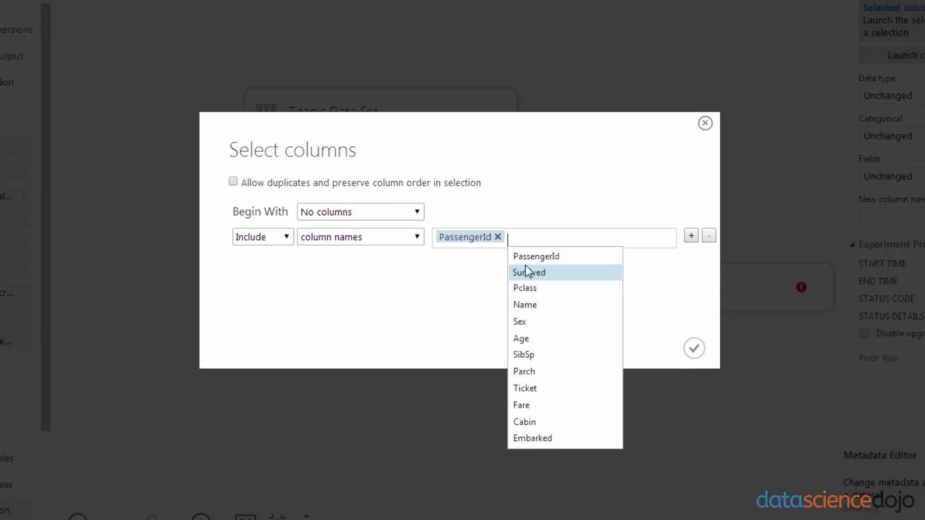
{"action": "left_click", "coordinate": [529, 272]}
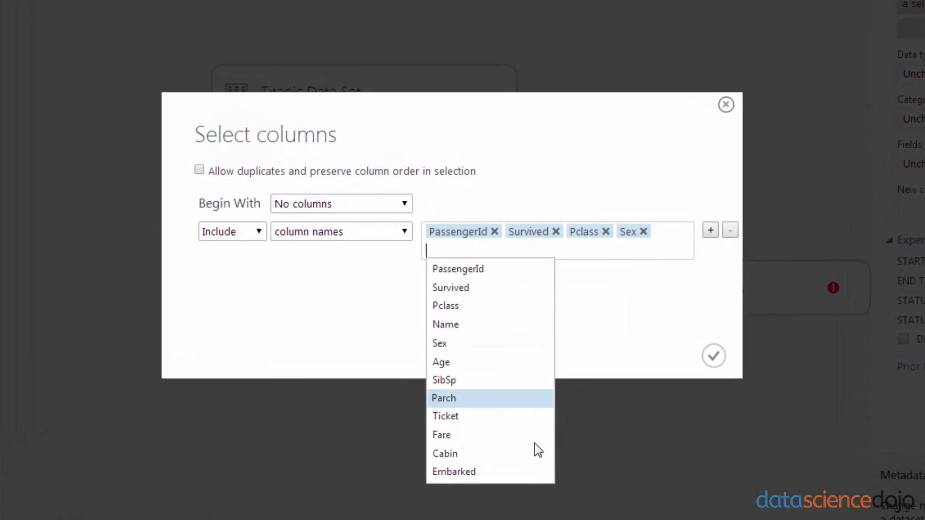
{"action": "left_click", "coordinate": [453, 471]}
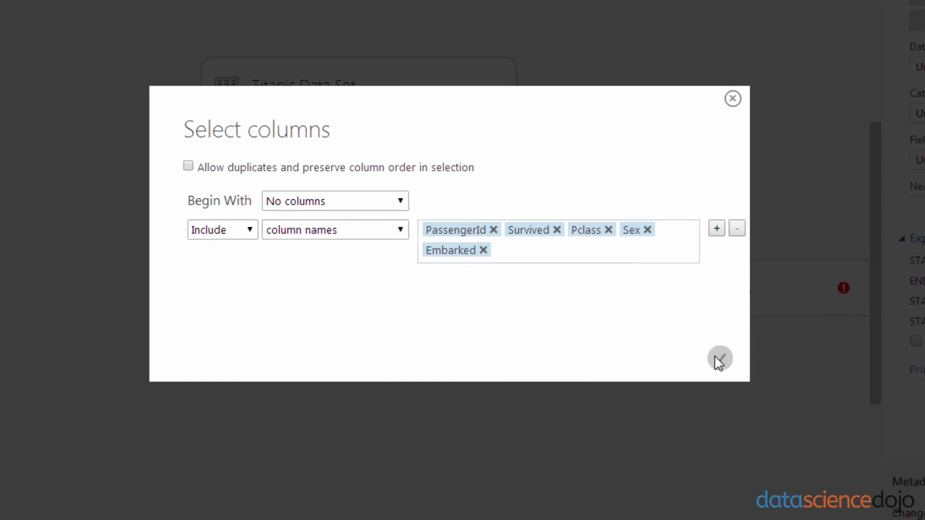
{"action": "left_click", "coordinate": [719, 358]}
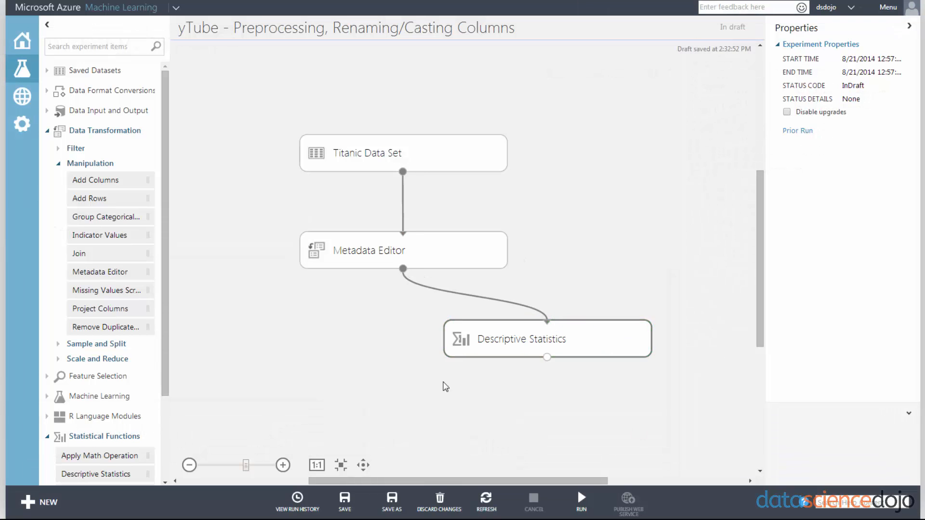
Run the experiment and visualize the Metadata Editor's output dataset
{"action": "left_click", "coordinate": [580, 502]}
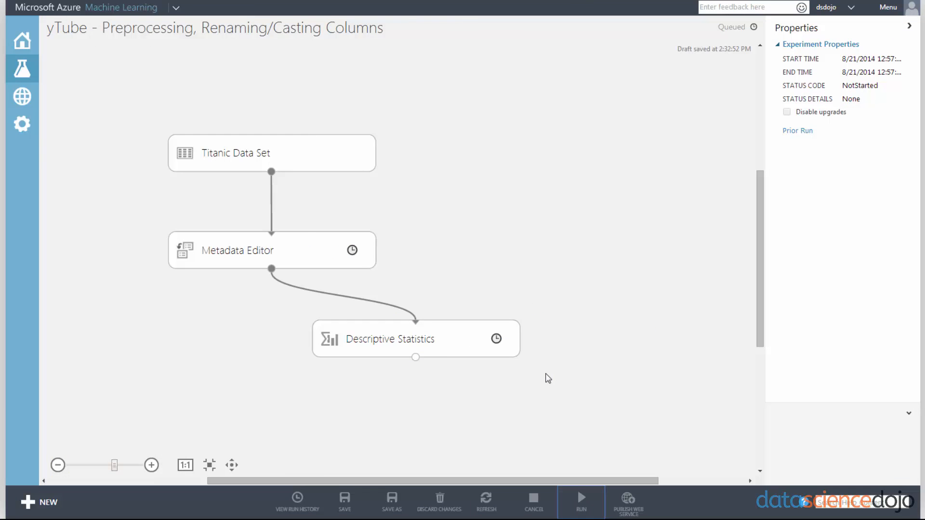
{"action": "left_click", "coordinate": [579, 502]}
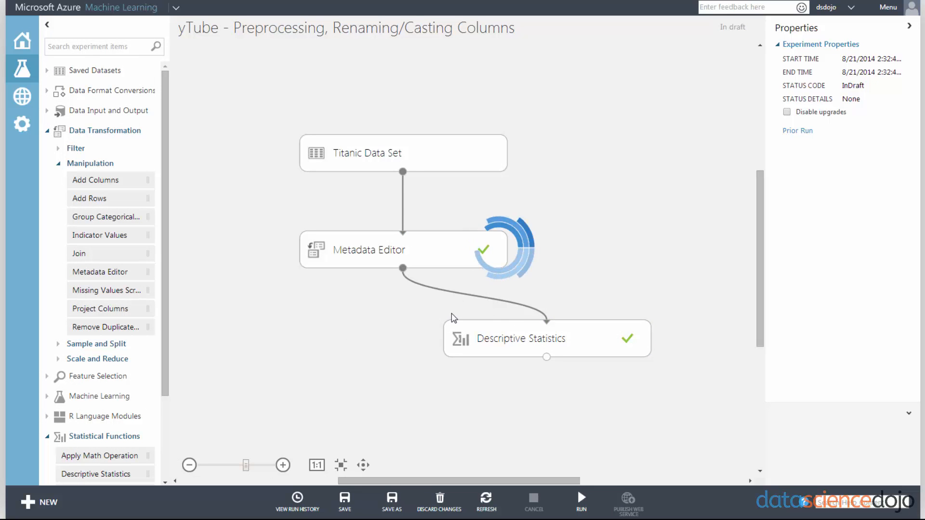
{"action": "left_click", "coordinate": [402, 268]}
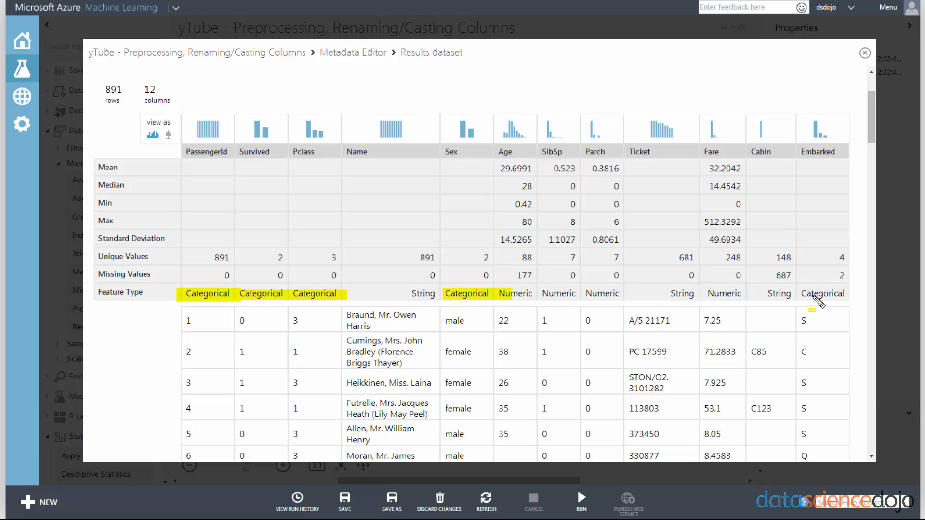
Add the comment 'Categorical Casting' to the Metadata Editor
{"action": "left_click", "coordinate": [863, 52]}
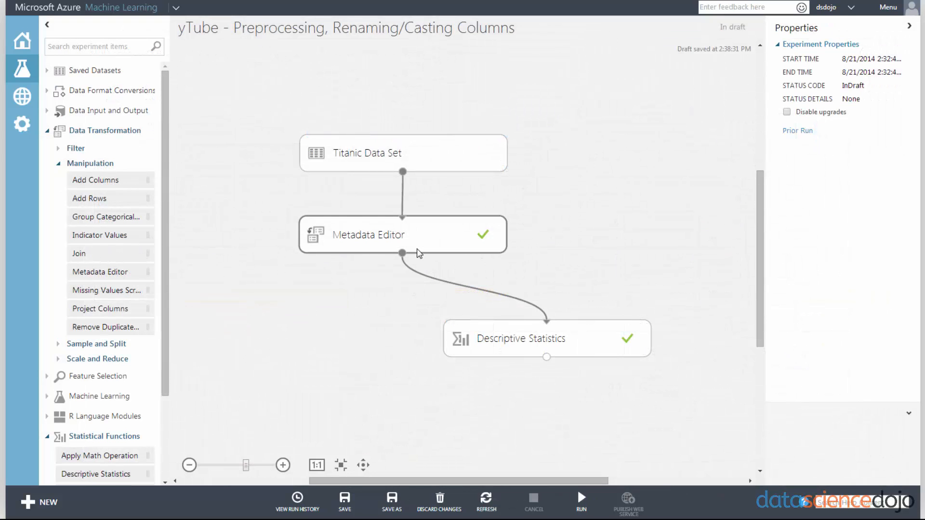
{"action": "left_click", "coordinate": [402, 234]}
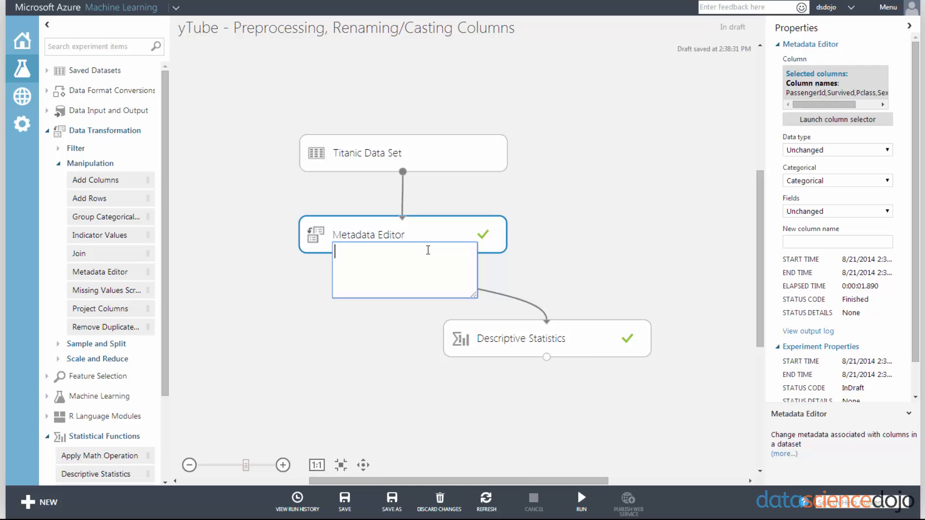
{"action": "type", "text": "Categor"}
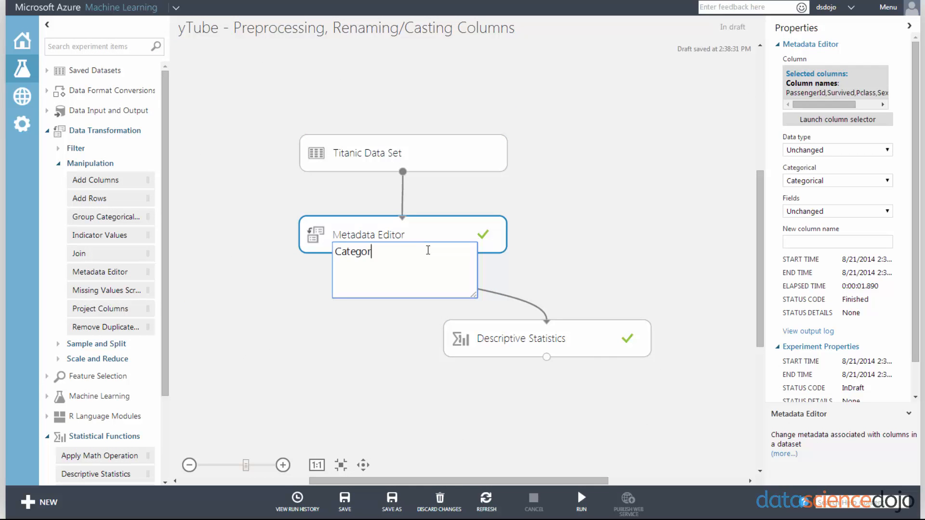
{"action": "type", "text": "ical Casting"}
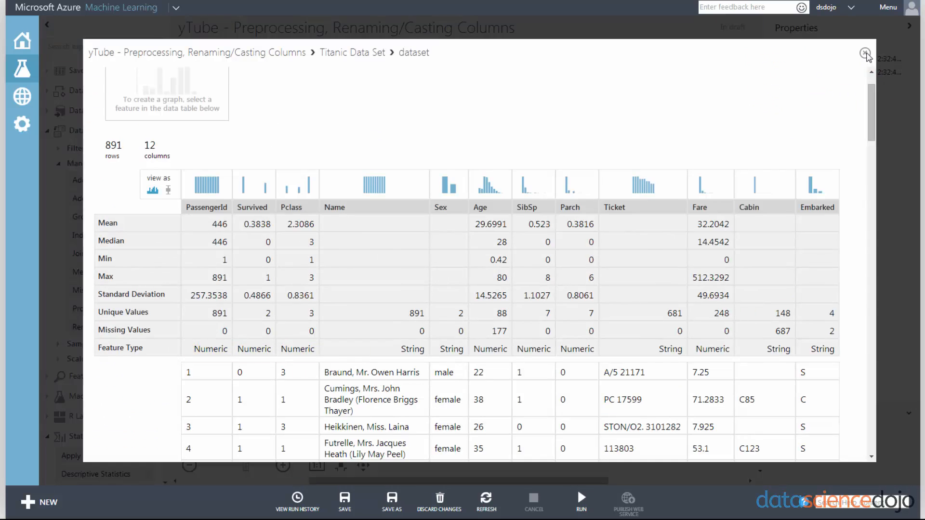
Compare the original Titanic dataset with the Metadata Editor output, then close both
{"action": "left_click", "coordinate": [867, 53]}
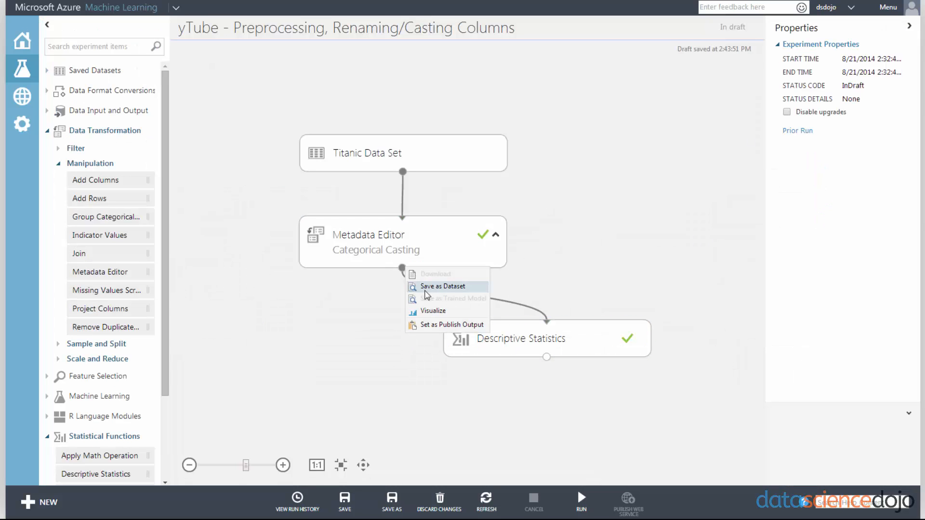
{"action": "left_click", "coordinate": [433, 311]}
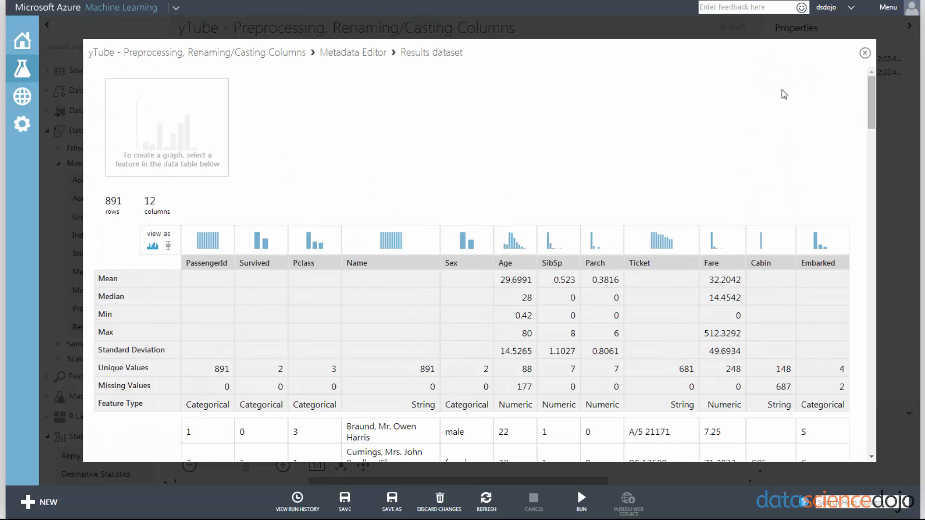
{"action": "left_click", "coordinate": [864, 53]}
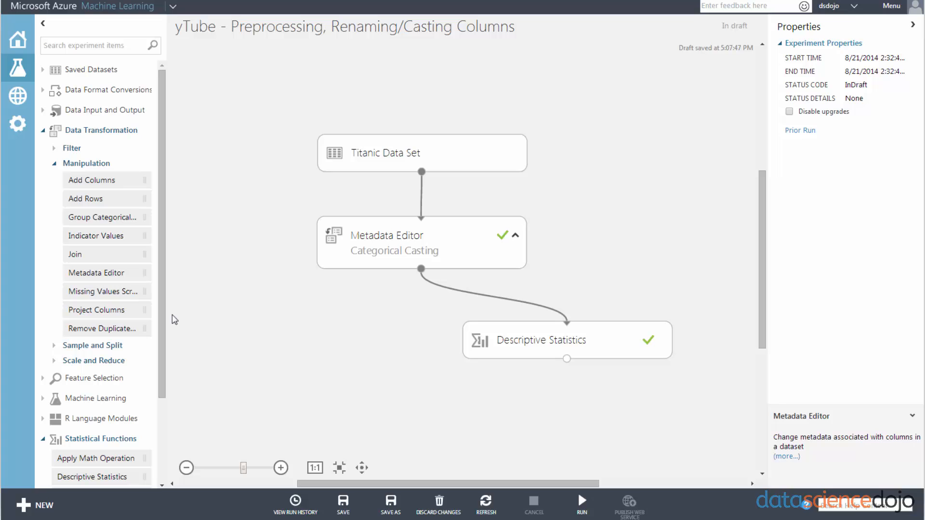
{"action": "mouse_move", "coordinate": [97, 272]}
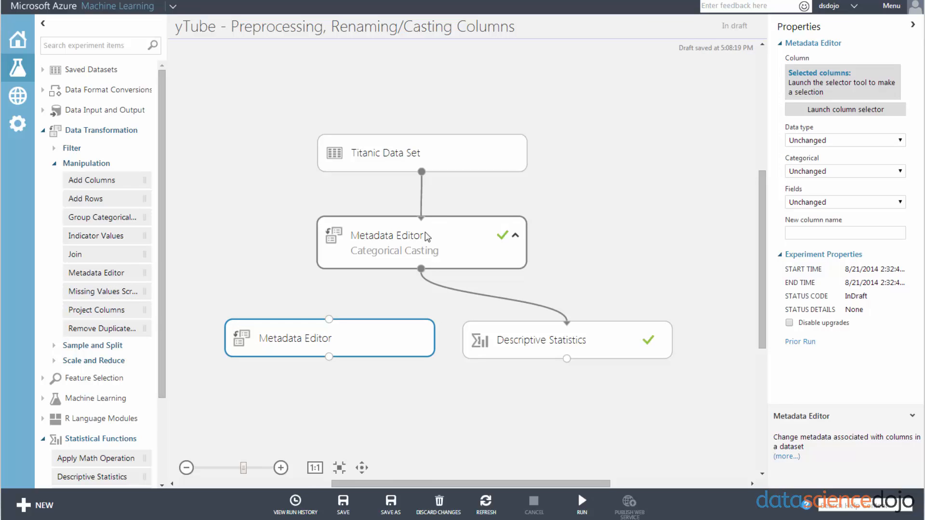
Review the first Metadata Editor's selected columns without changing them
{"action": "left_click", "coordinate": [844, 110]}
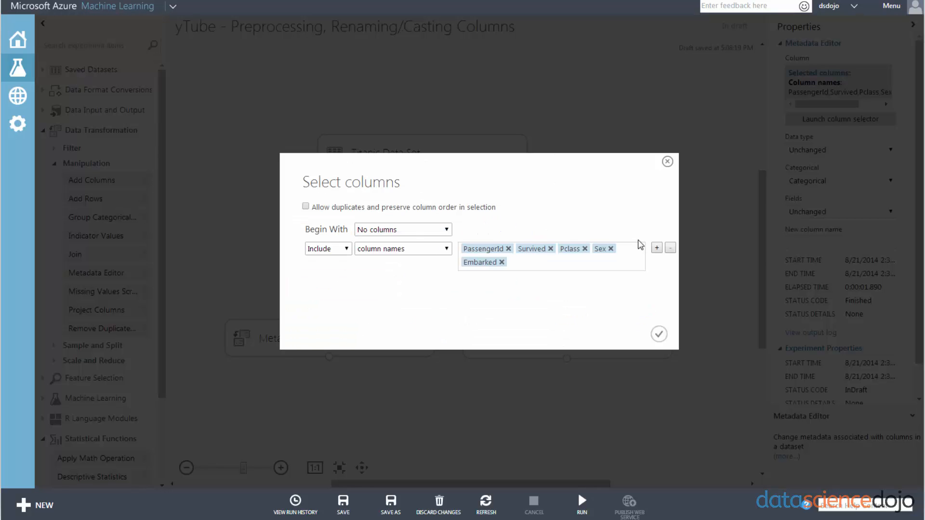
{"action": "left_click", "coordinate": [566, 262]}
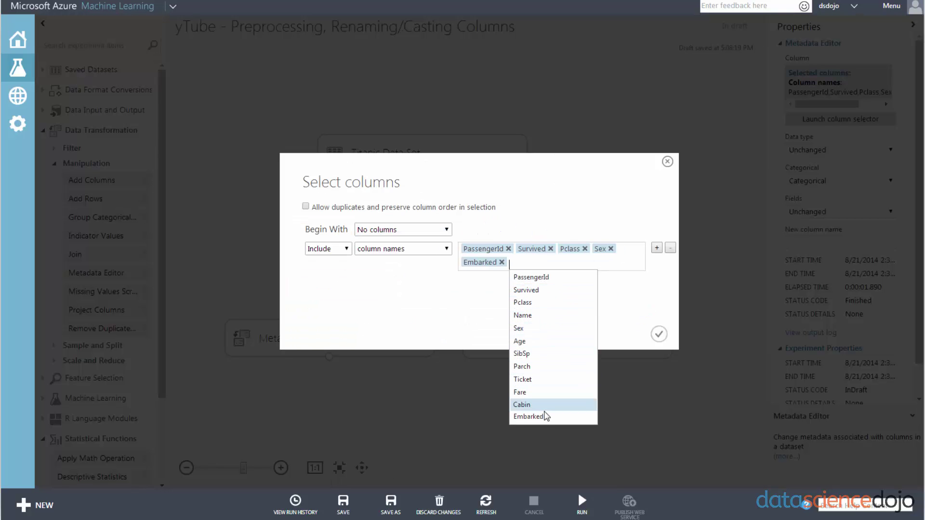
{"action": "mouse_move", "coordinate": [552, 353]}
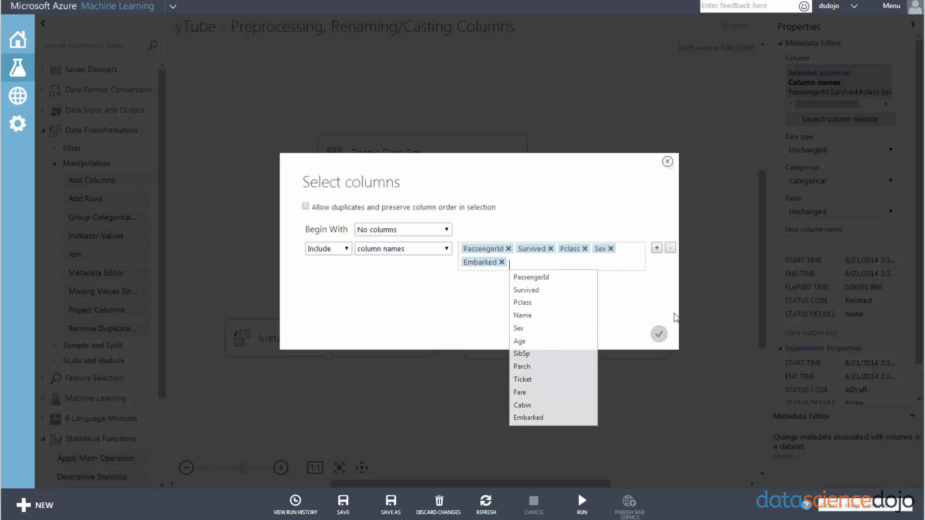
{"action": "left_click", "coordinate": [659, 334]}
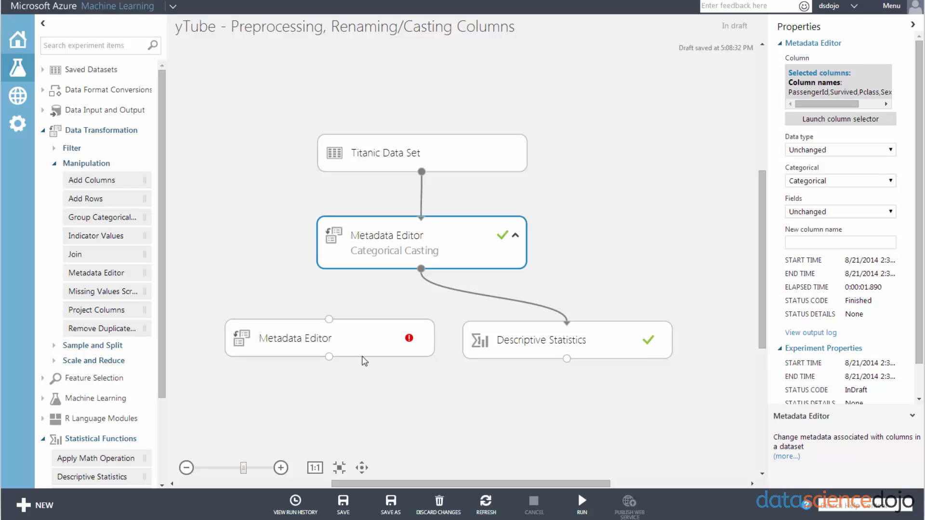
Check the second Metadata Editor's column picker and link it under the first
{"action": "left_click", "coordinate": [329, 338]}
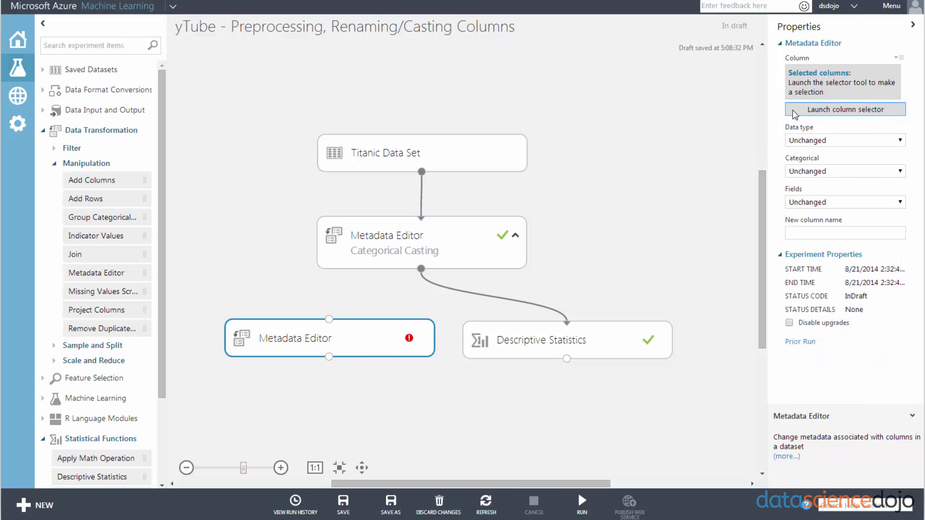
{"action": "left_click", "coordinate": [844, 109]}
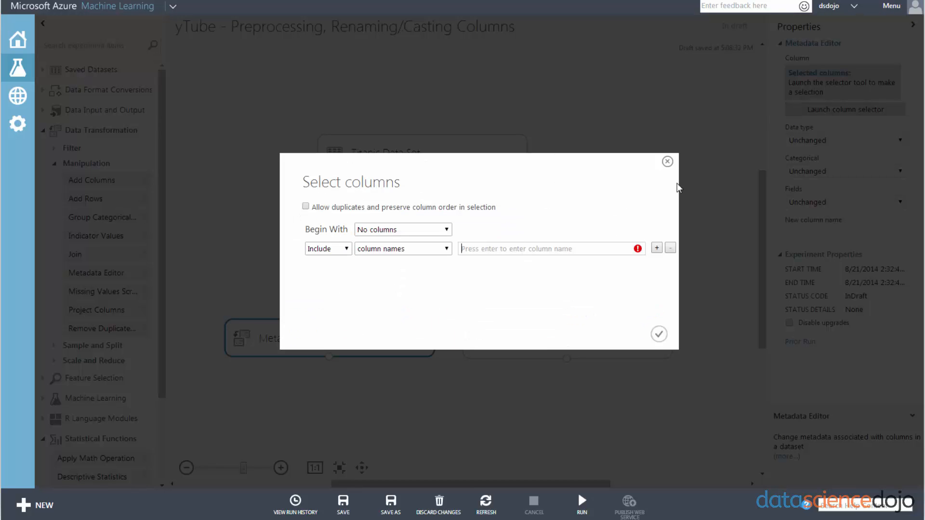
{"action": "left_click", "coordinate": [667, 161]}
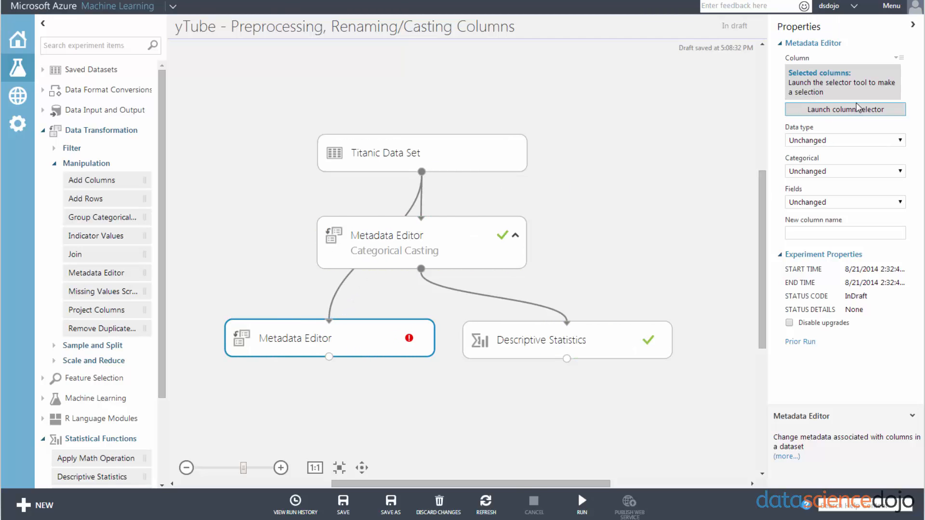
{"action": "left_click", "coordinate": [843, 109]}
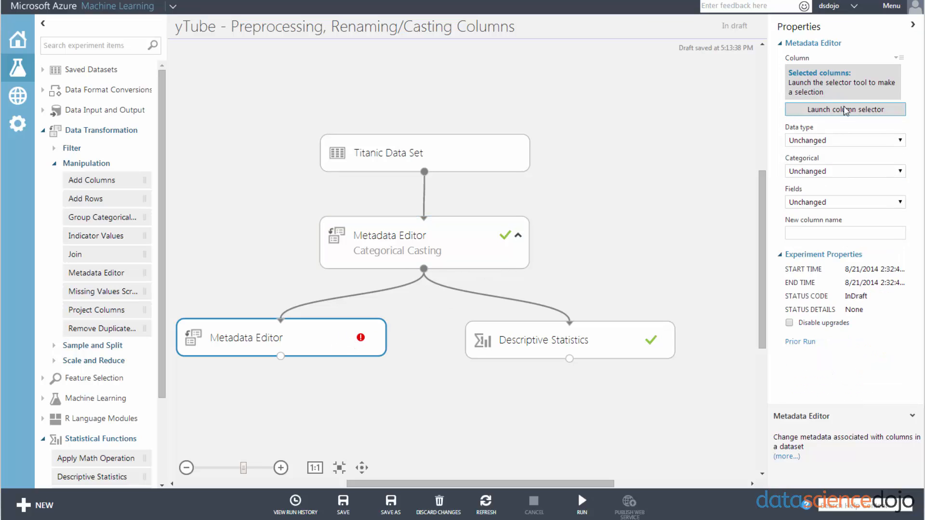
{"action": "left_click", "coordinate": [844, 109]}
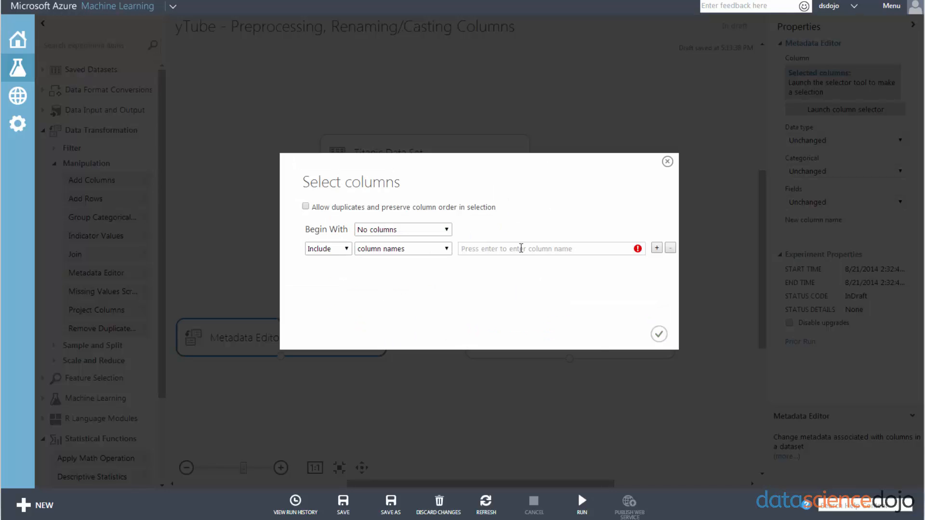
{"action": "left_click", "coordinate": [667, 161]}
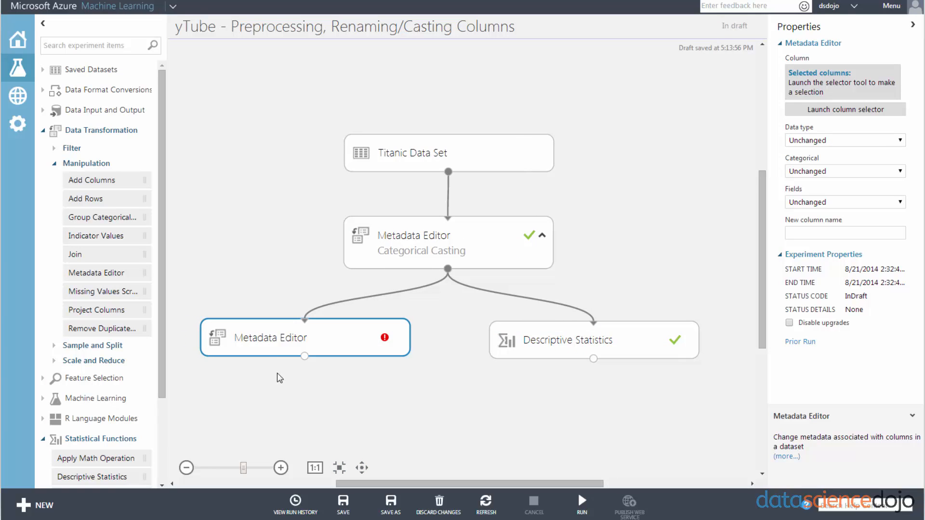
{"action": "mouse_move", "coordinate": [106, 291]}
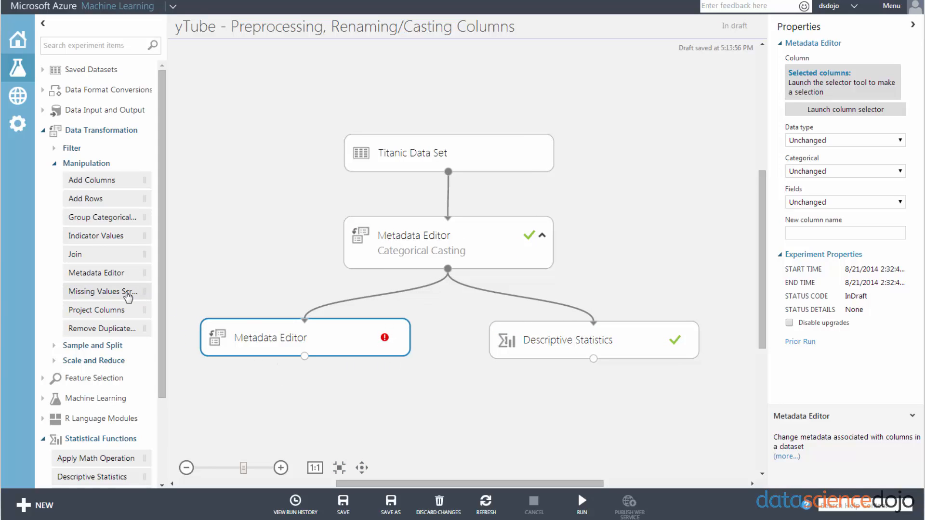
{"action": "mouse_move", "coordinate": [108, 325]}
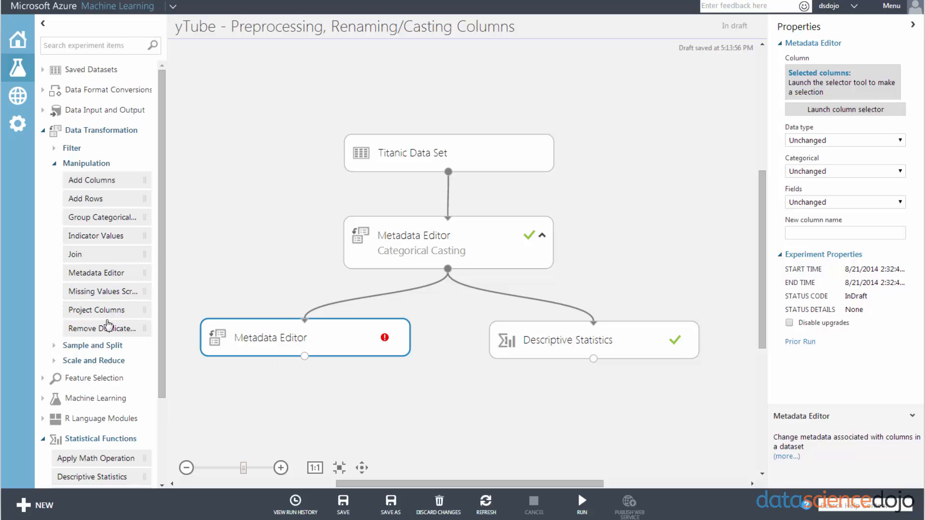
{"action": "mouse_move", "coordinate": [118, 292]}
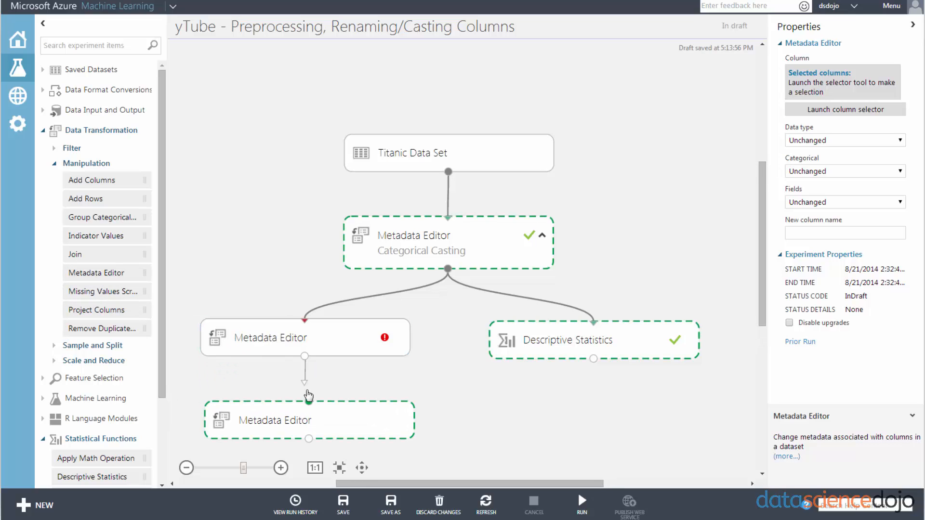
{"action": "left_click", "coordinate": [305, 421]}
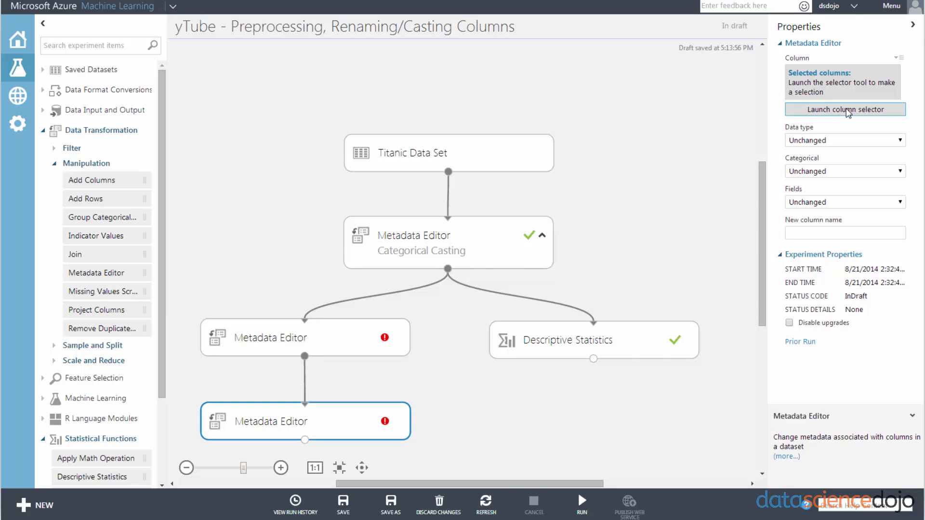
{"action": "left_click", "coordinate": [844, 109]}
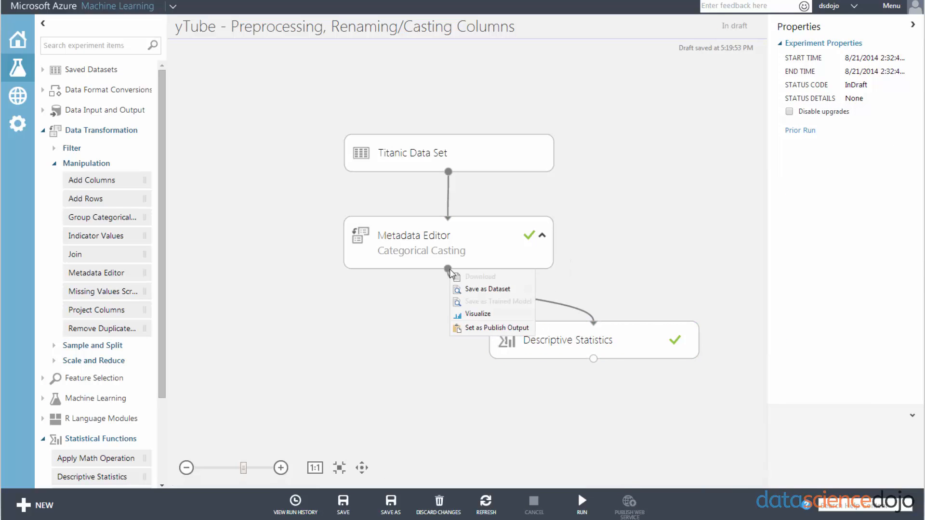
{"action": "mouse_move", "coordinate": [478, 313]}
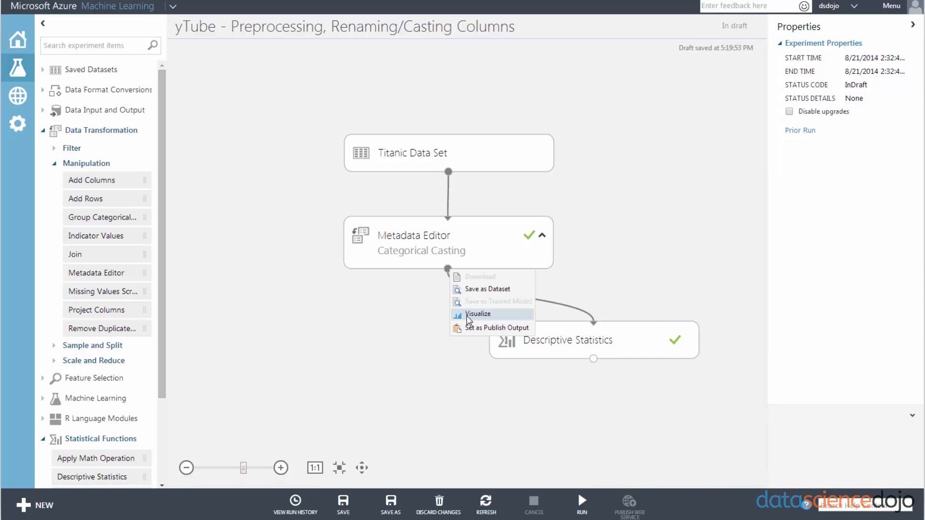
Visualize the Categorical Casting output and compare the Sex histogram against Survived
{"action": "left_click", "coordinate": [478, 313]}
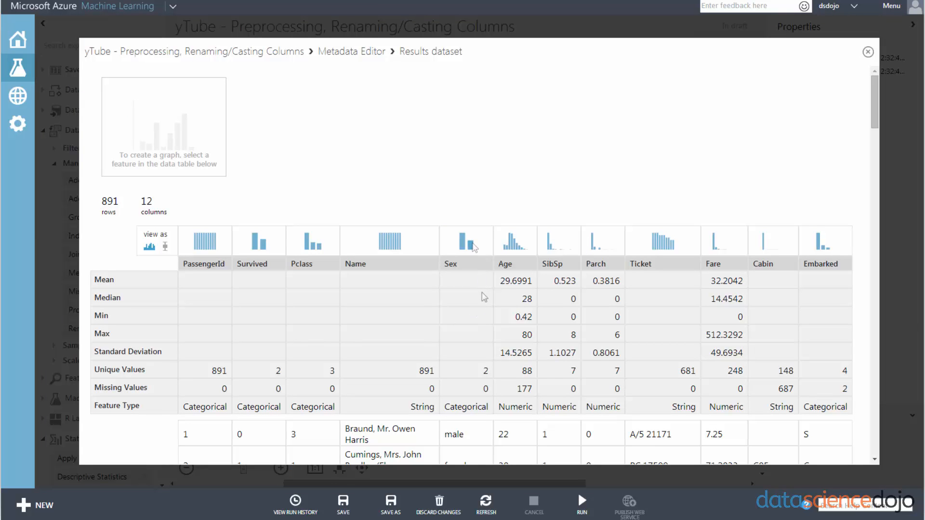
{"action": "mouse_move", "coordinate": [318, 355]}
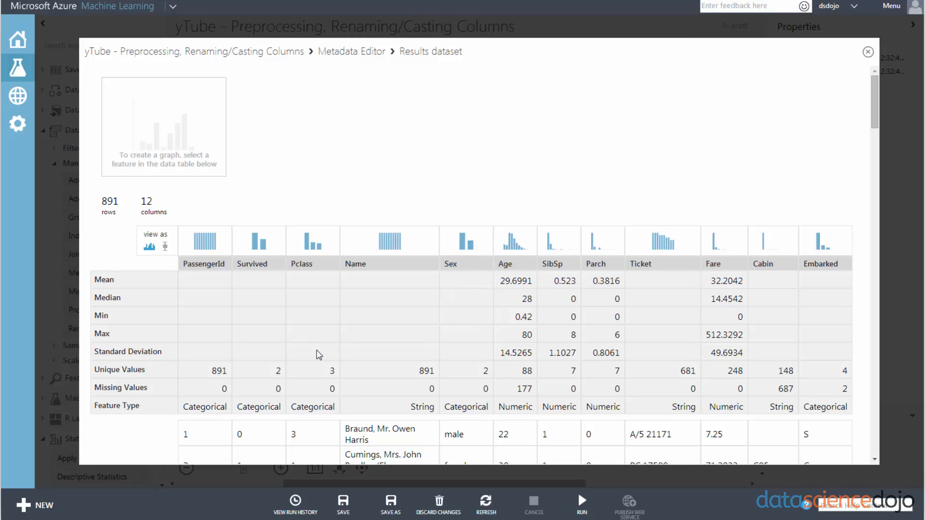
{"action": "mouse_move", "coordinate": [471, 249]}
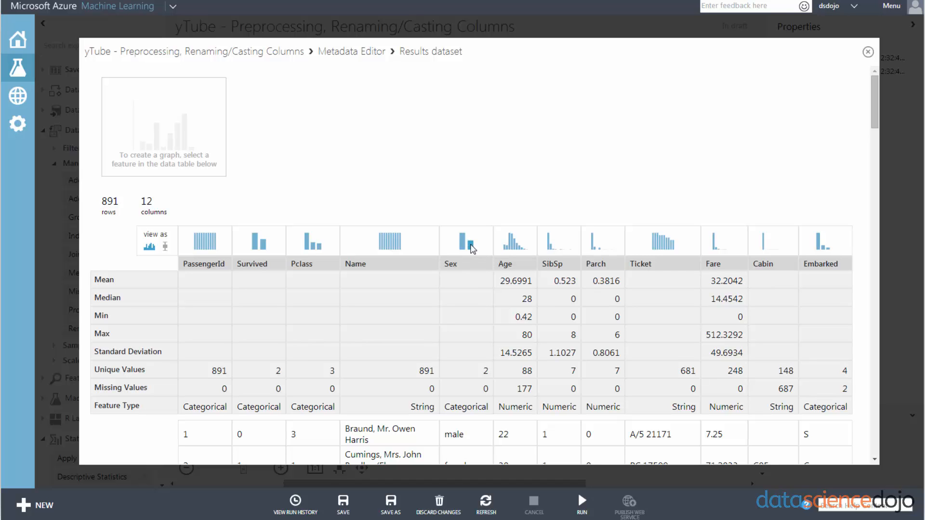
{"action": "left_click", "coordinate": [466, 241]}
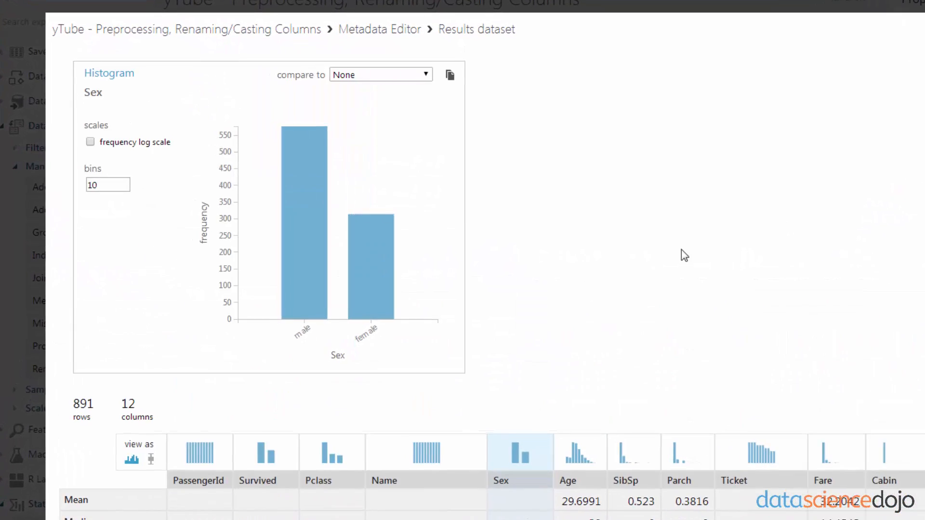
{"action": "left_click", "coordinate": [380, 74]}
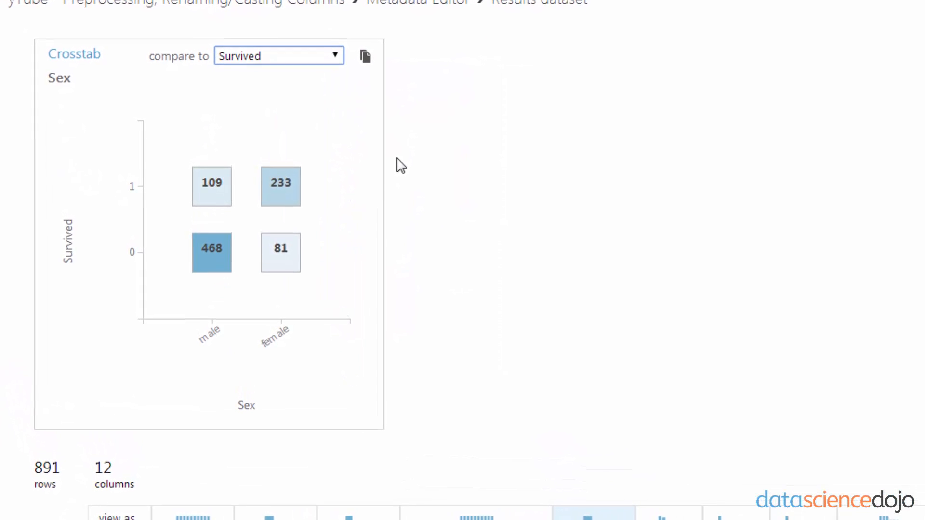
{"action": "mouse_move", "coordinate": [211, 252]}
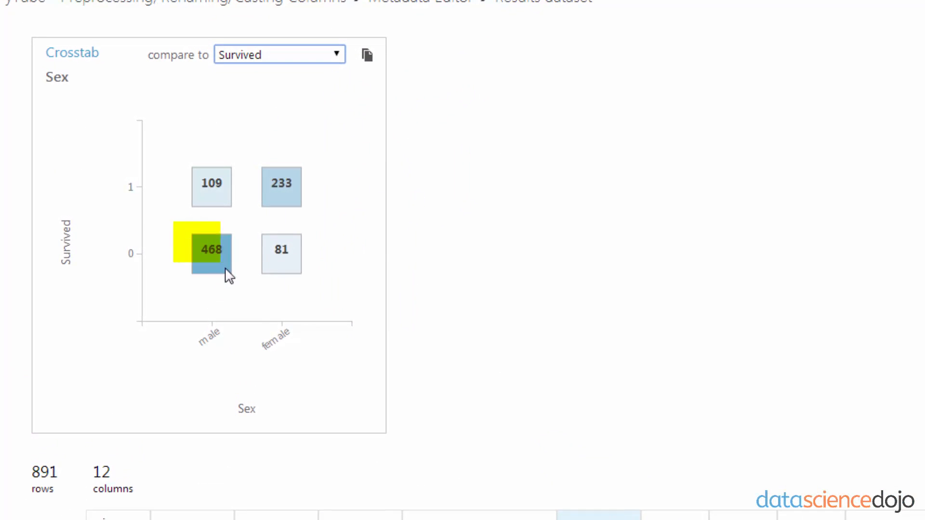
{"action": "mouse_move", "coordinate": [242, 323]}
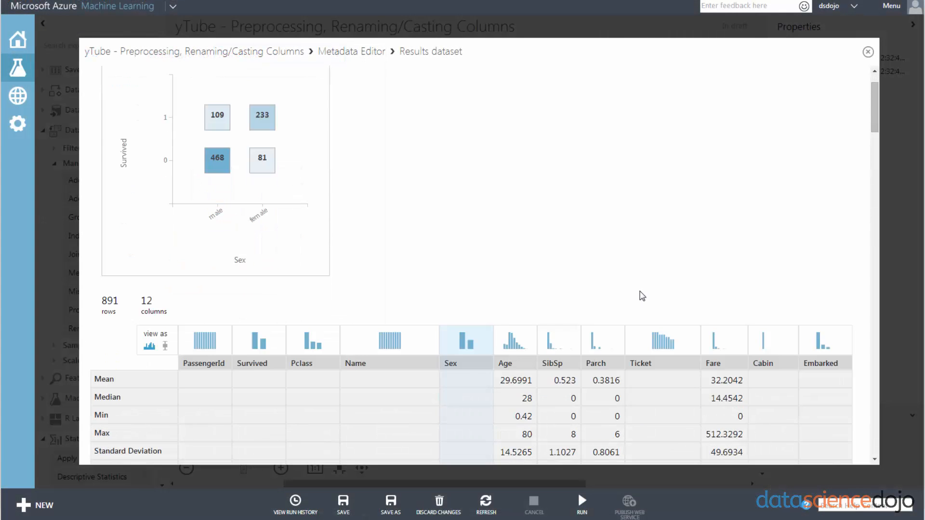
{"action": "scroll", "scroll_direction": "down", "scroll_amount": 3}
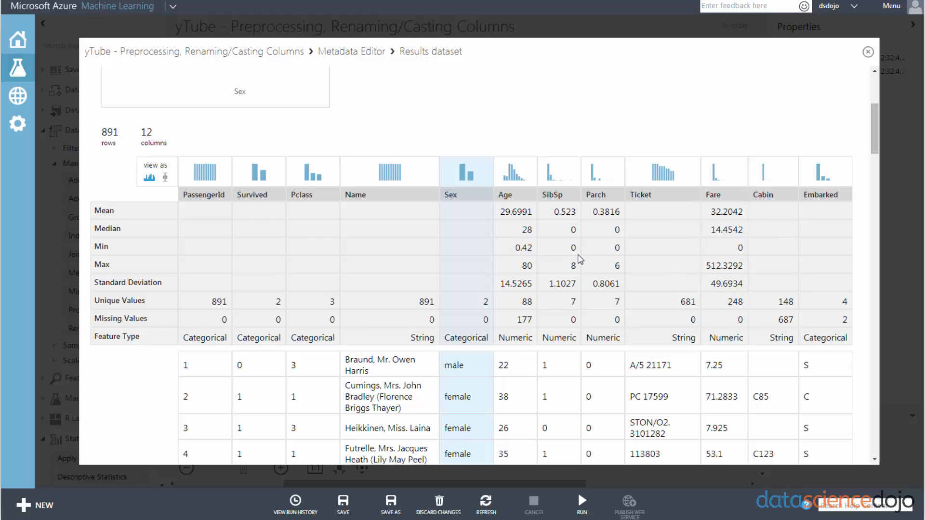
{"action": "mouse_move", "coordinate": [544, 250]}
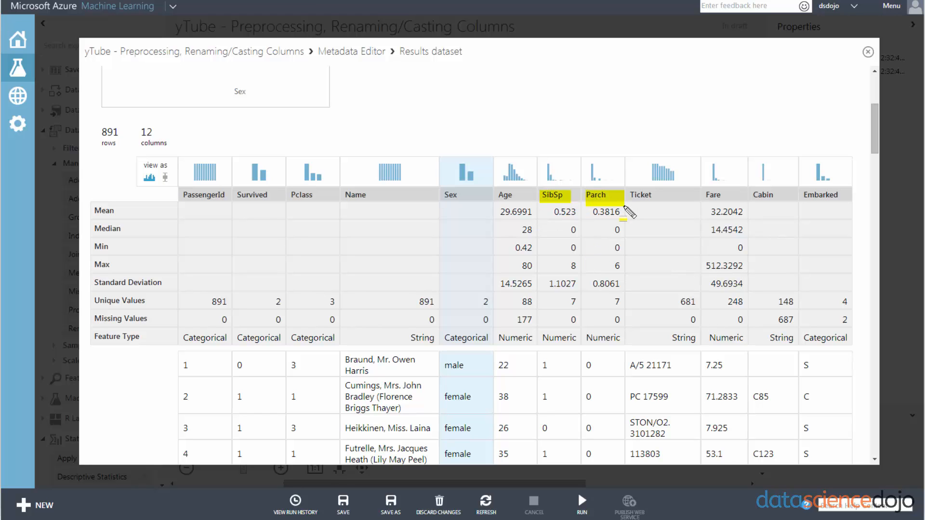
{"action": "mouse_move", "coordinate": [579, 280]}
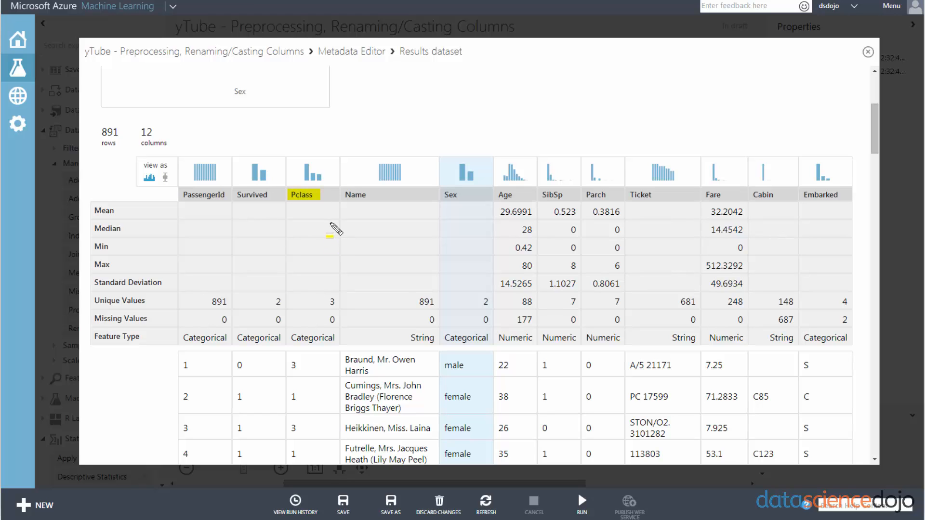
{"action": "mouse_move", "coordinate": [211, 288]}
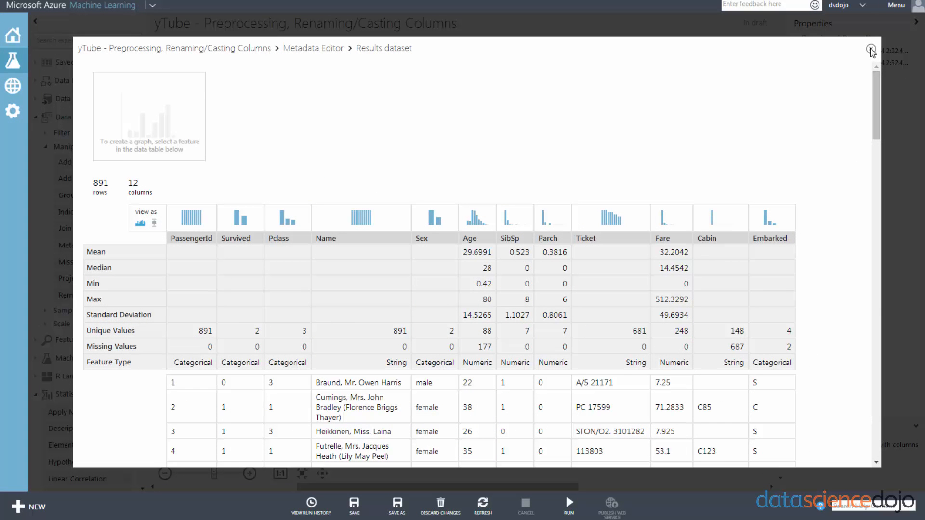
Close the results dataset view and paste a duplicate of the Metadata Editor
{"action": "left_click", "coordinate": [872, 48]}
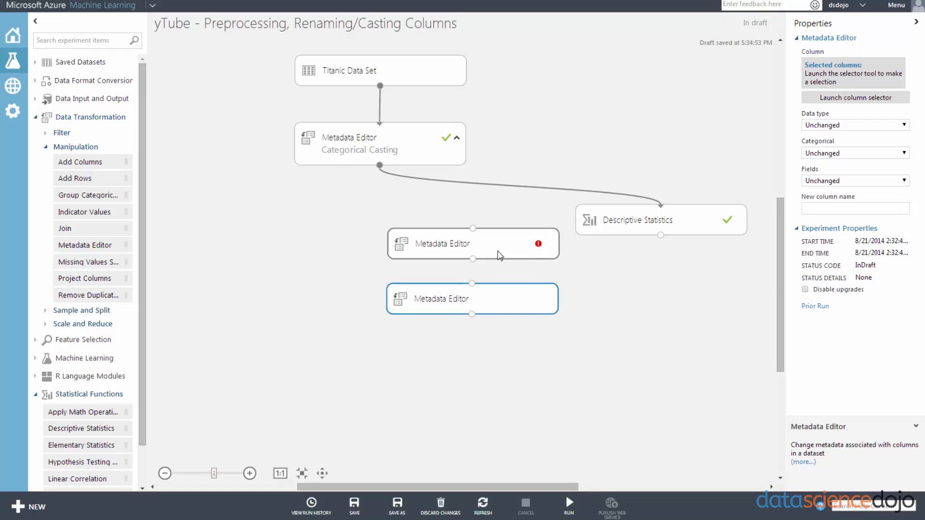
{"action": "left_click", "coordinate": [473, 243]}
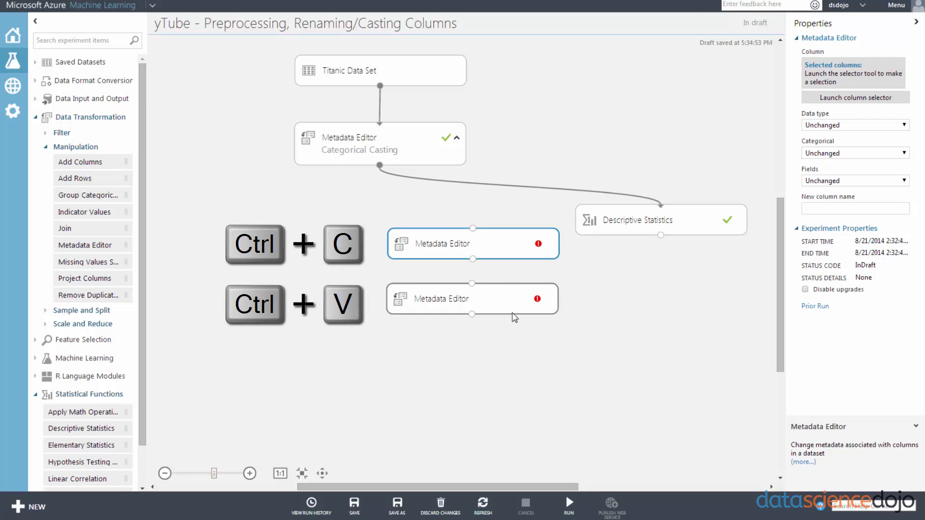
{"action": "key", "text": "ctrl+v"}
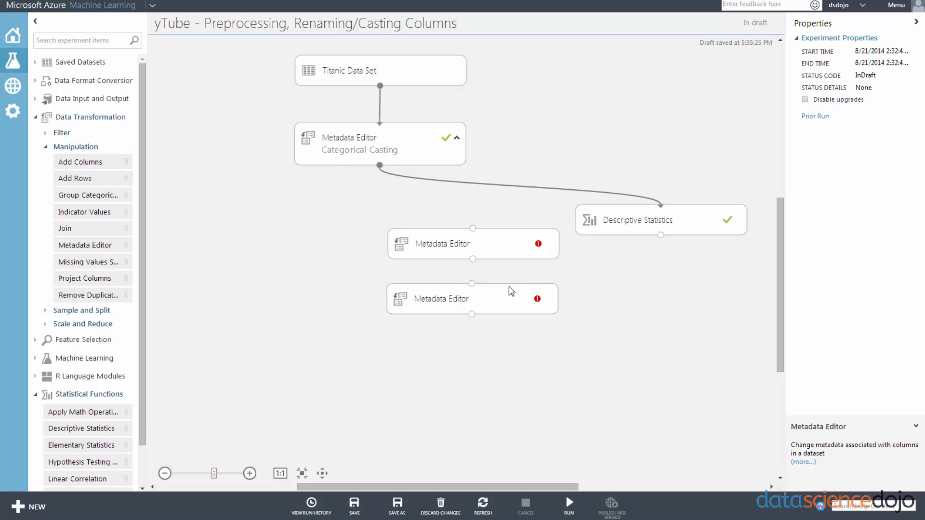
Connect the three Metadata Editors in series beneath Categorical Casting
{"action": "left_click", "coordinate": [470, 355]}
{"action": "type", "text": "free"}
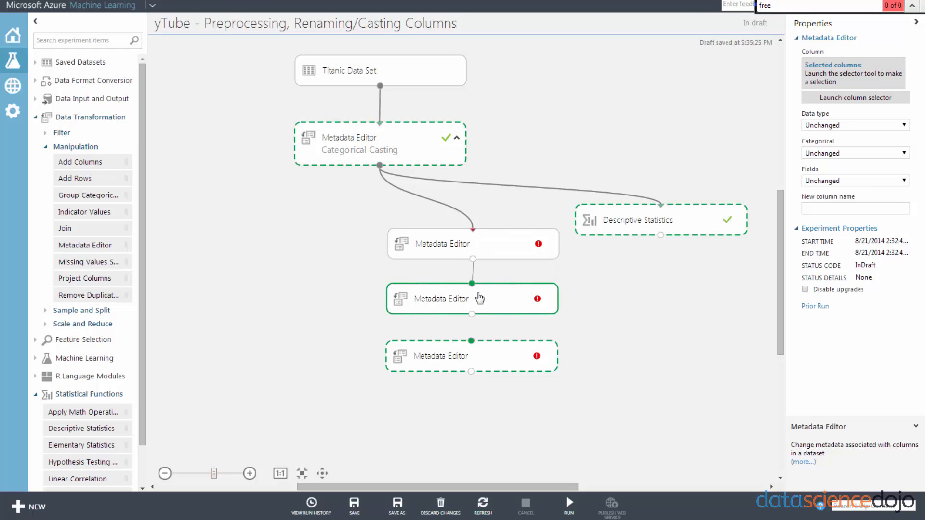
{"action": "left_click", "coordinate": [471, 356]}
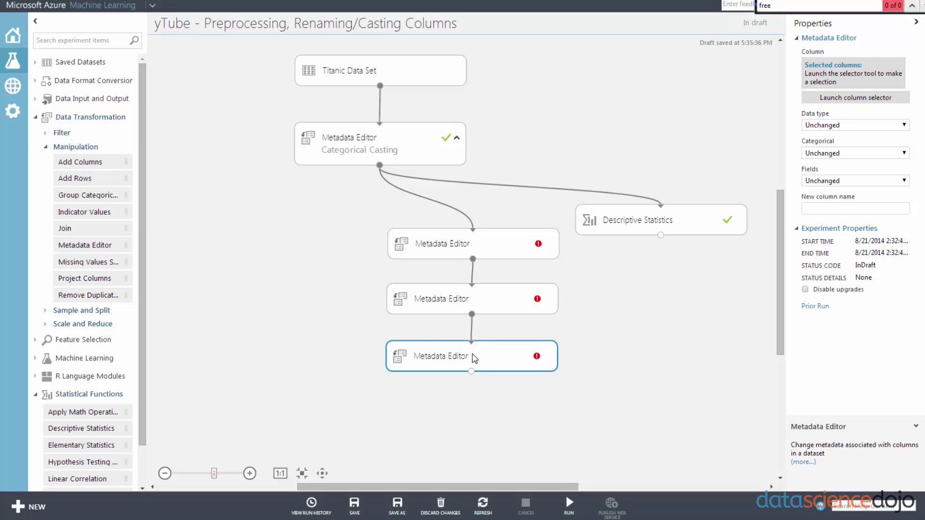
{"action": "left_click", "coordinate": [473, 244]}
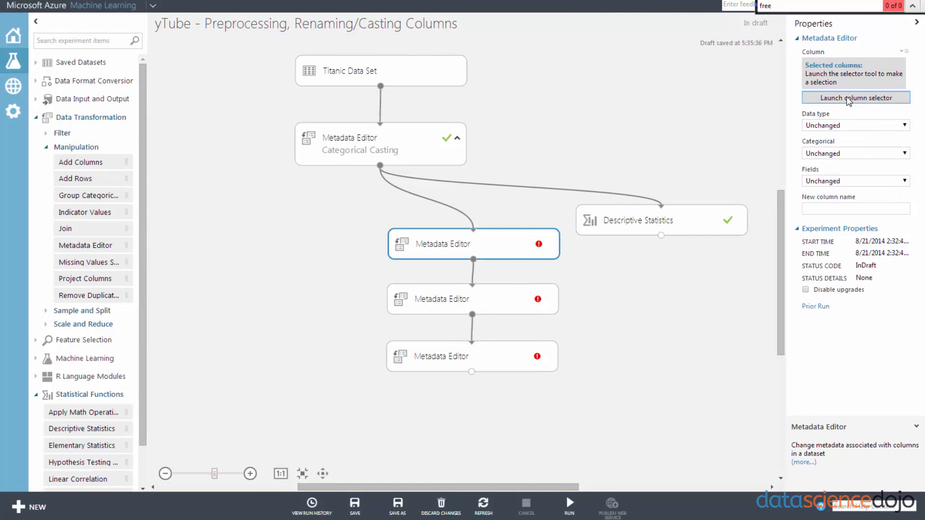
Set the first Metadata Editor to rename Pclass to AccommodationClass
{"action": "left_click", "coordinate": [855, 97]}
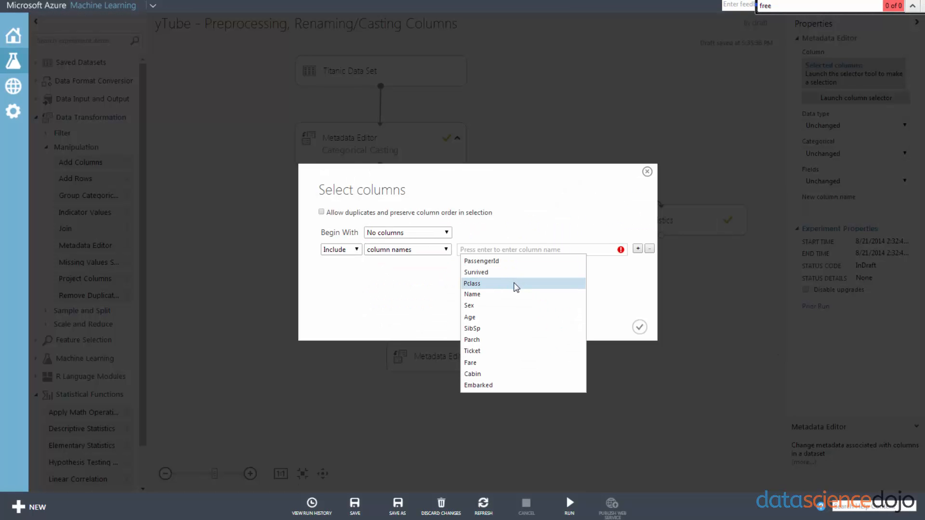
{"action": "left_click", "coordinate": [471, 283]}
{"action": "type", "text": "Accomm"}
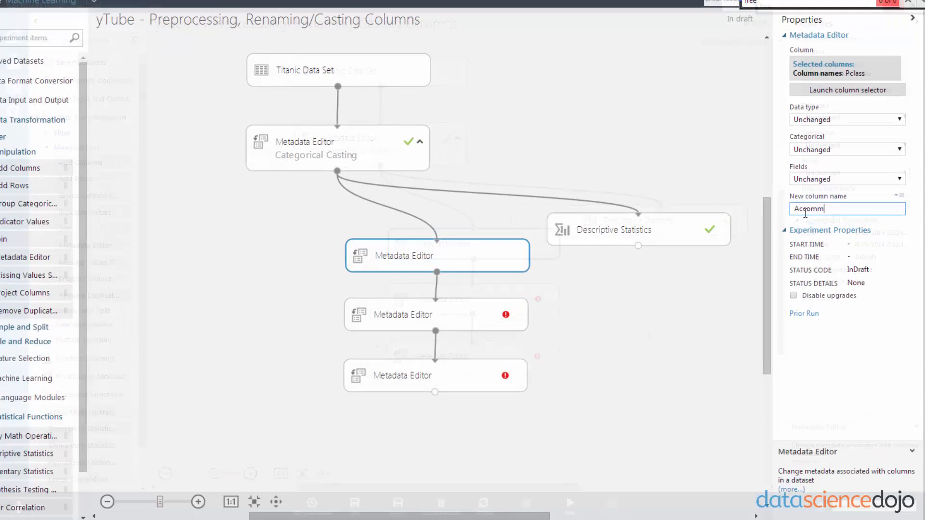
{"action": "type", "text": "odation Class"}
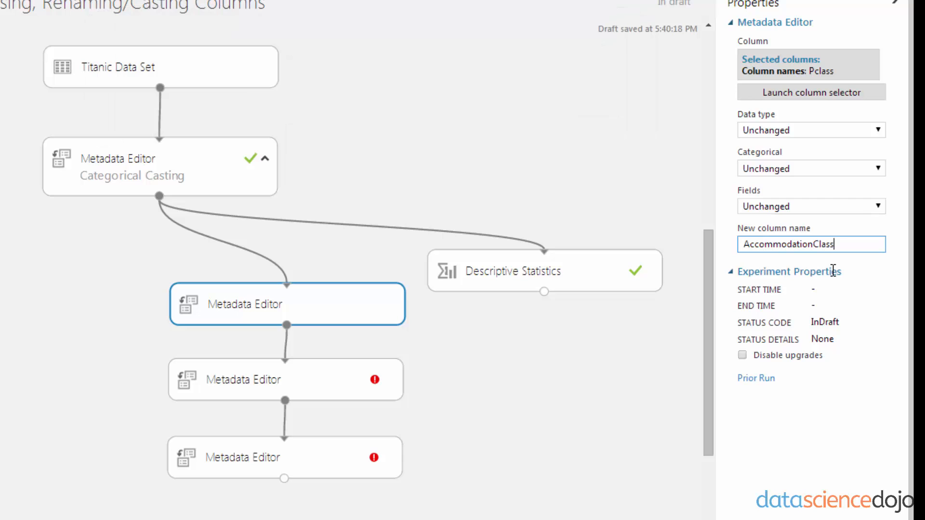
{"action": "mouse_move", "coordinate": [317, 349]}
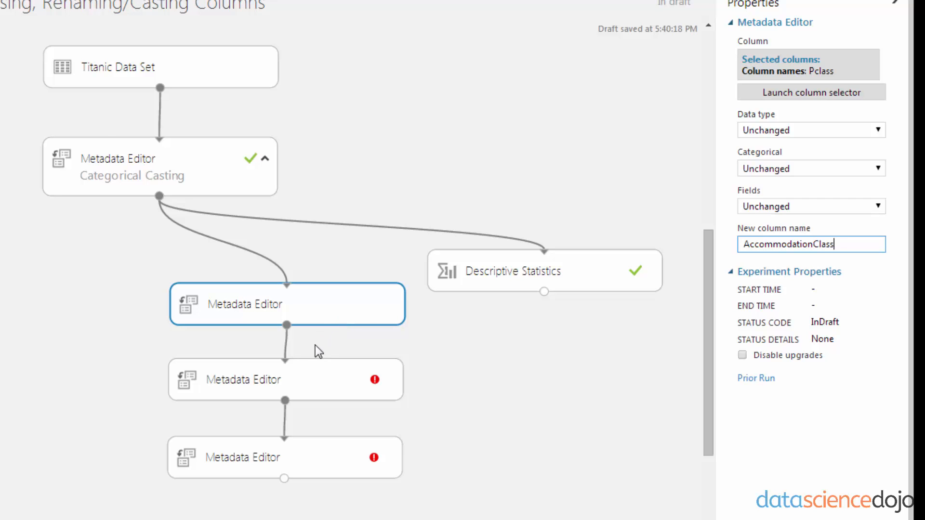
Select SibSp as the column for the second Metadata Editor
{"action": "left_click", "coordinate": [286, 379]}
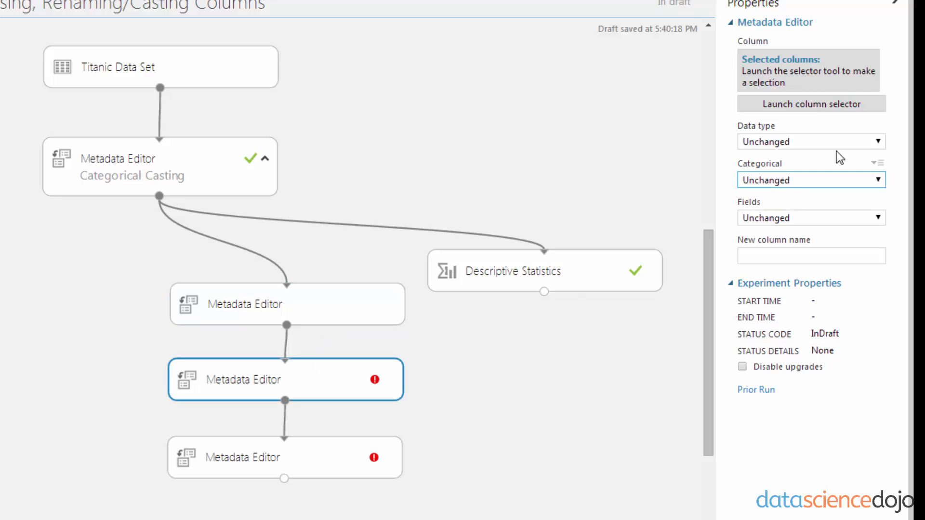
{"action": "left_click", "coordinate": [811, 104]}
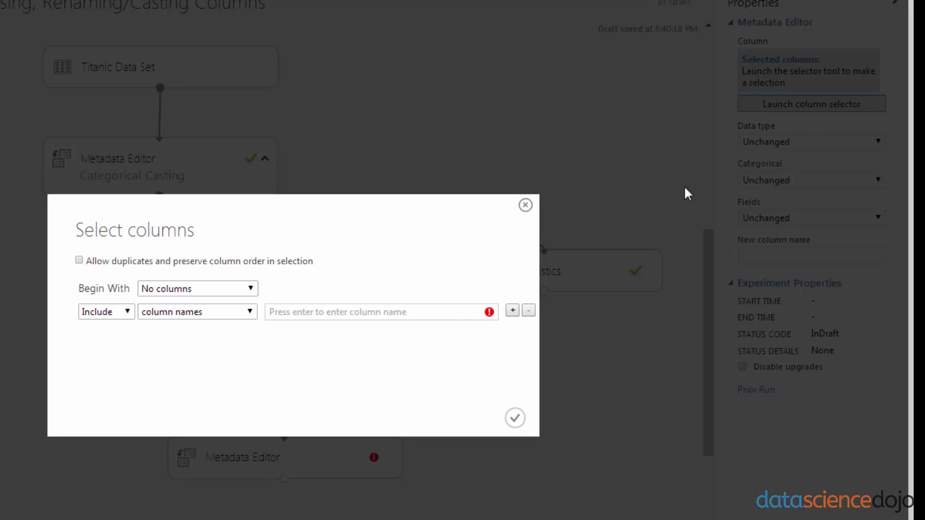
{"action": "left_click", "coordinate": [381, 311]}
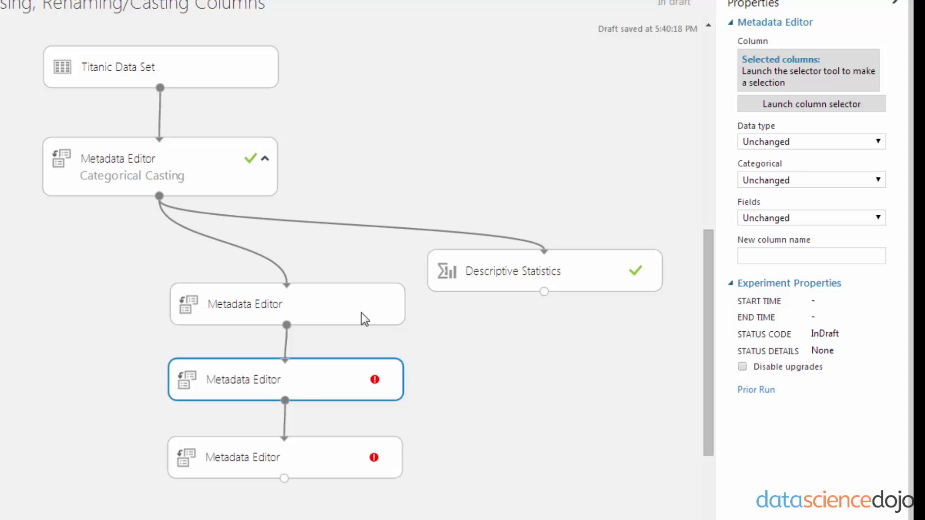
{"action": "left_click", "coordinate": [286, 304]}
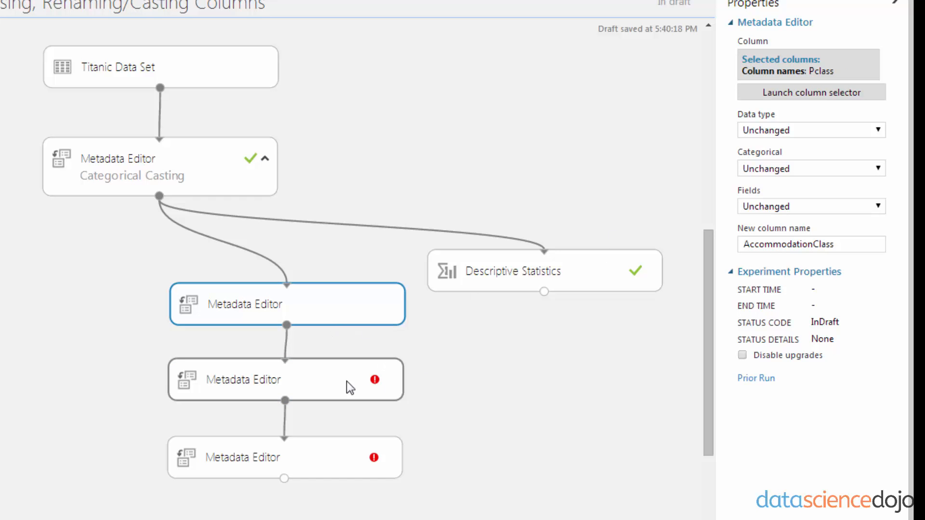
{"action": "left_click", "coordinate": [810, 92]}
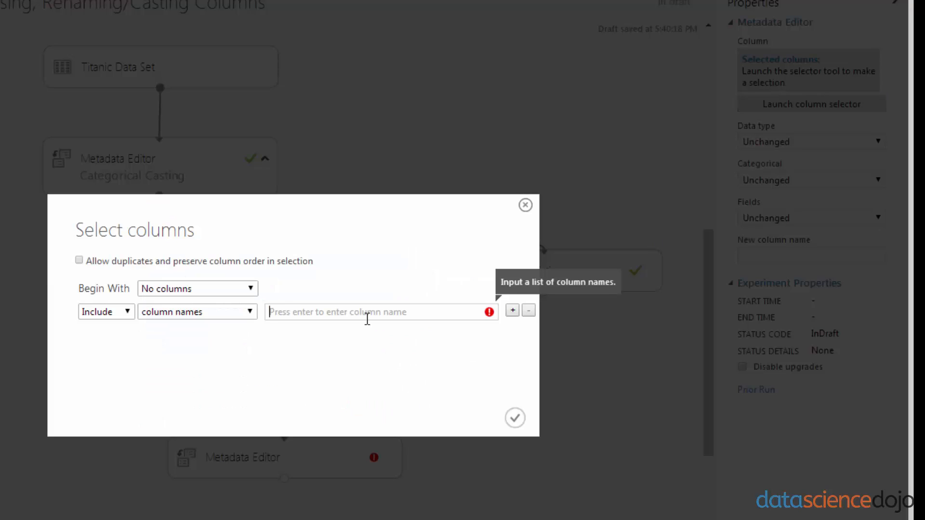
{"action": "type", "text": "SibSp"}
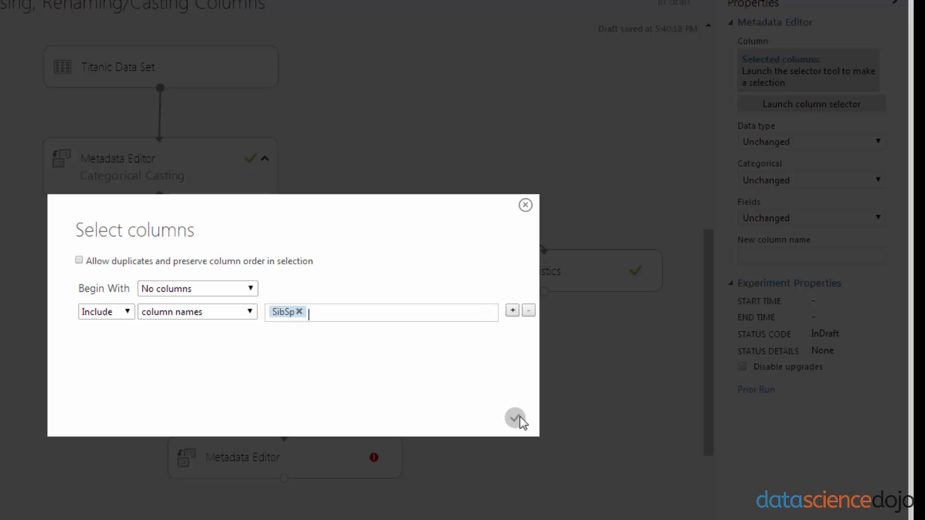
{"action": "left_click", "coordinate": [514, 418]}
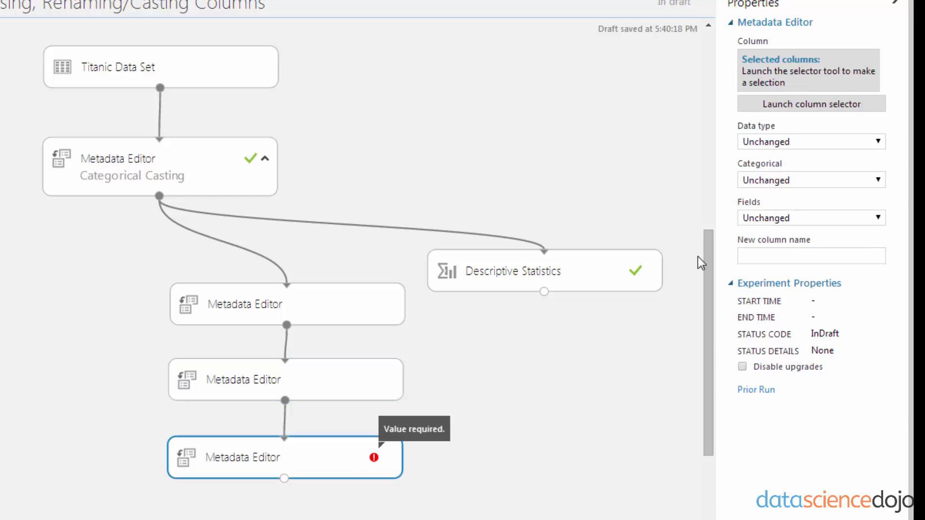
Rename Parch to ParentChild in the third editor, and name SibSp SiblingSpouse
{"action": "left_click", "coordinate": [811, 104]}
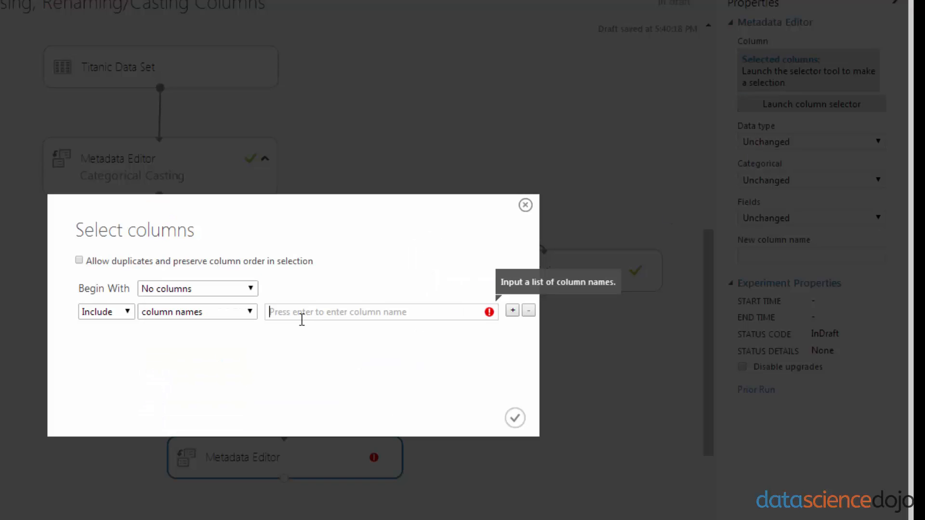
{"action": "type", "text": "Parch"}
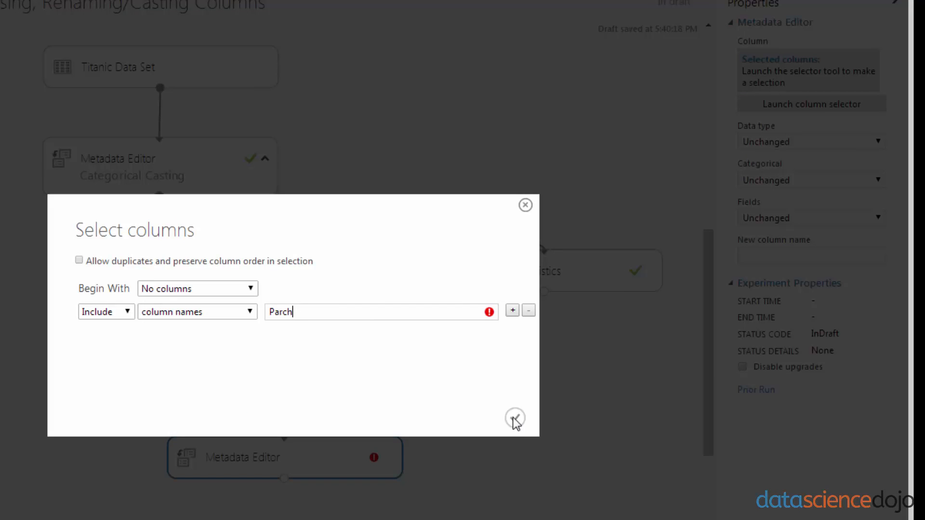
{"action": "left_click", "coordinate": [514, 418]}
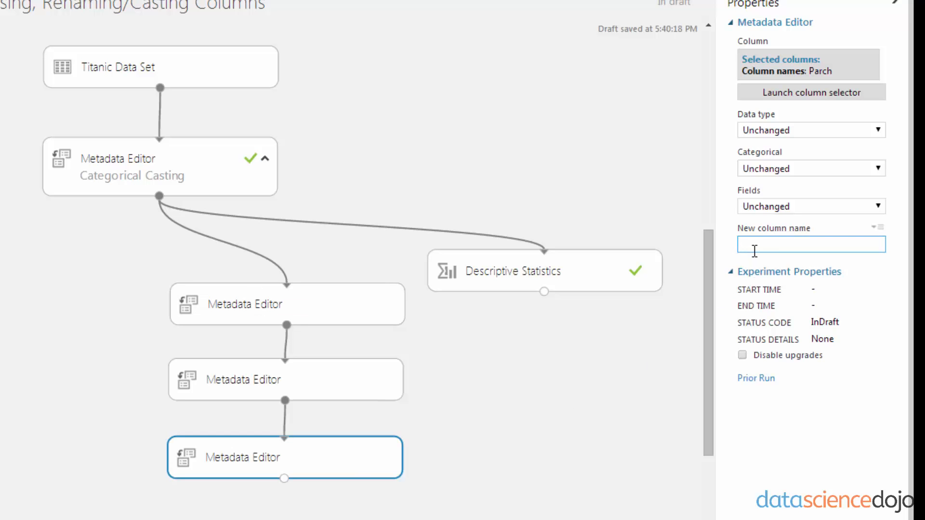
{"action": "type", "text": "ParentChild"}
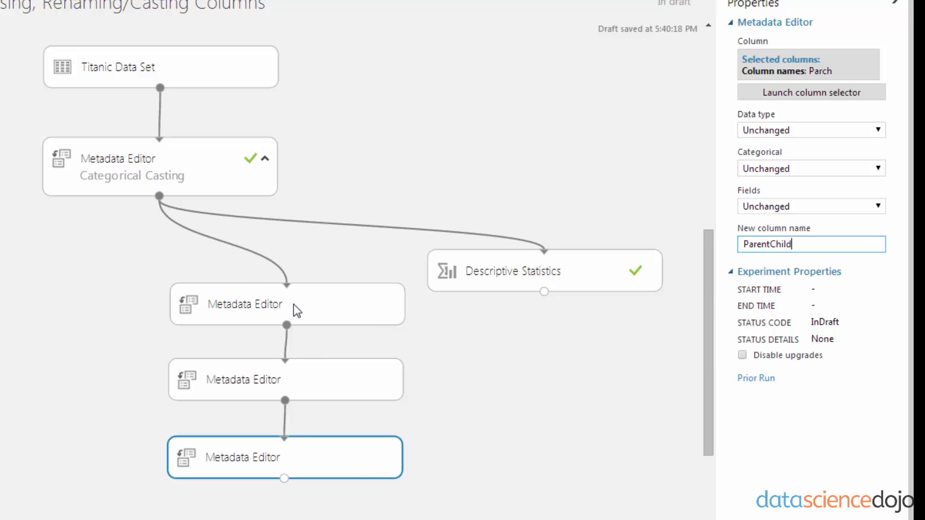
{"action": "left_click", "coordinate": [284, 379]}
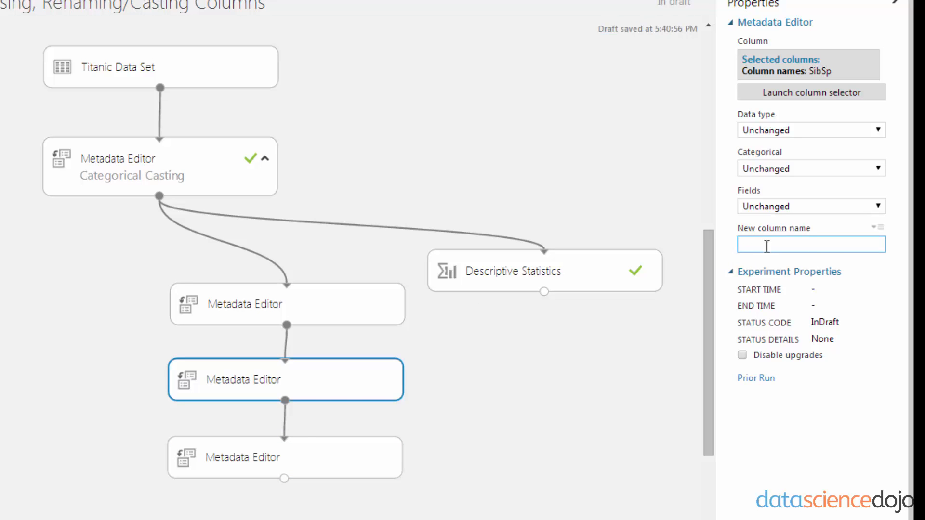
{"action": "type", "text": "SiblingSpous"}
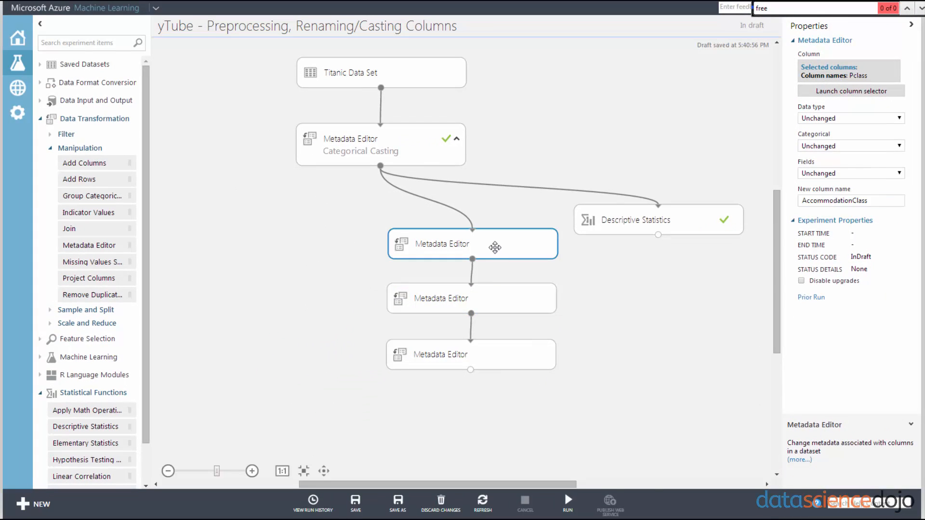
Run the experiment and comment the first editor 'PClass -> AccommodationClass'
{"action": "left_click", "coordinate": [566, 502]}
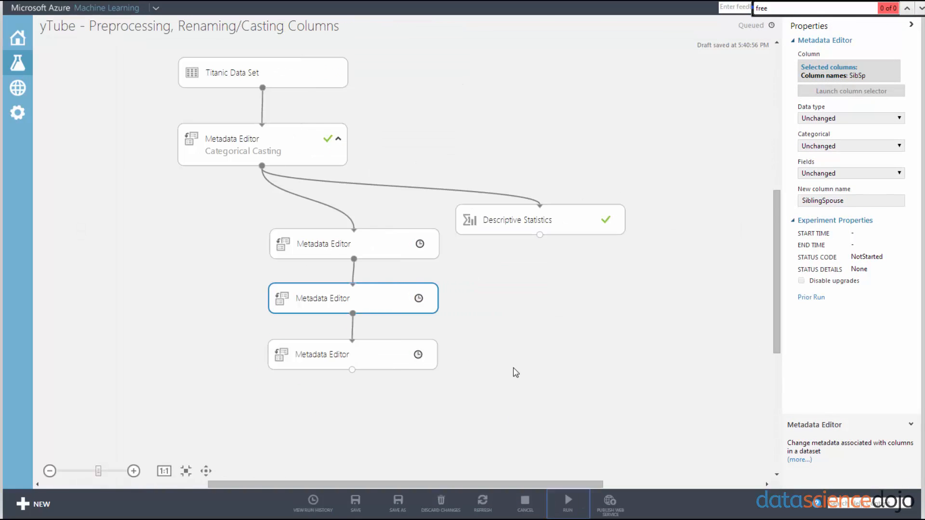
{"action": "left_click", "coordinate": [565, 500]}
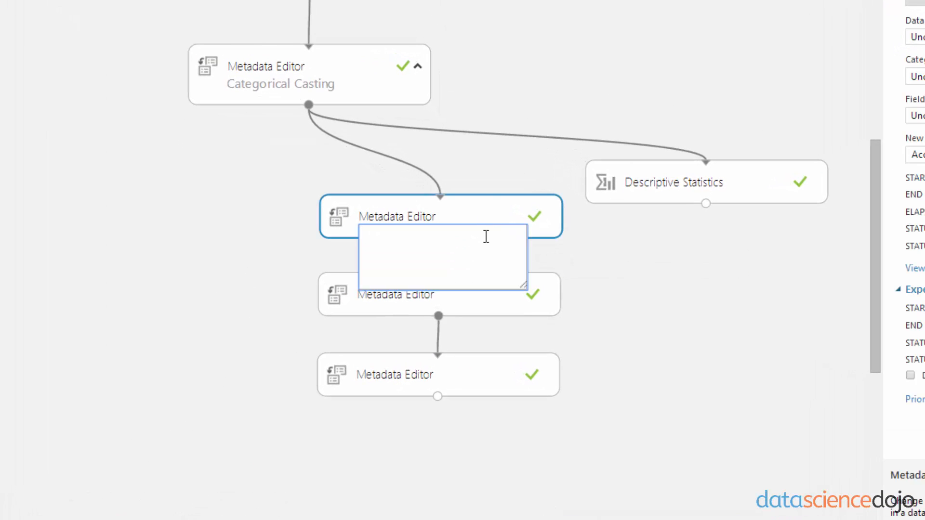
{"action": "type", "text": "PClass -"}
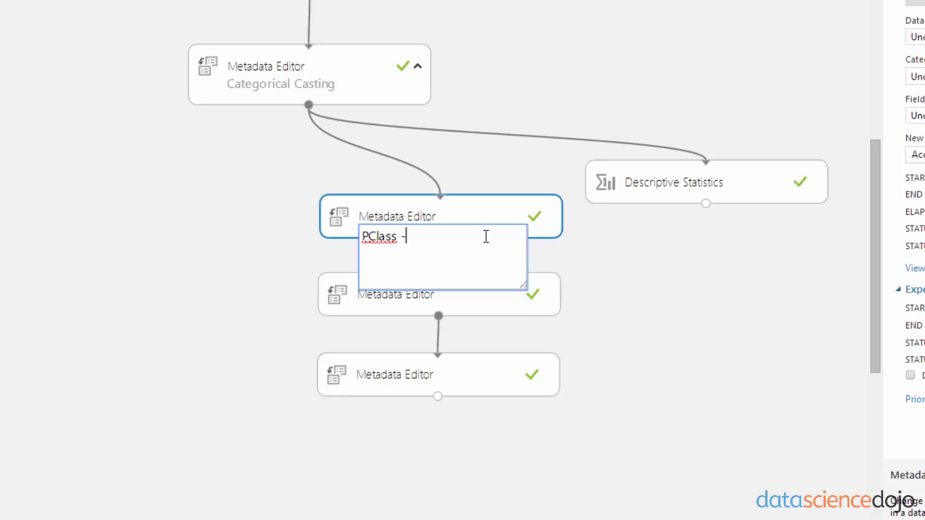
{"action": "type", "text": "> Acc"}
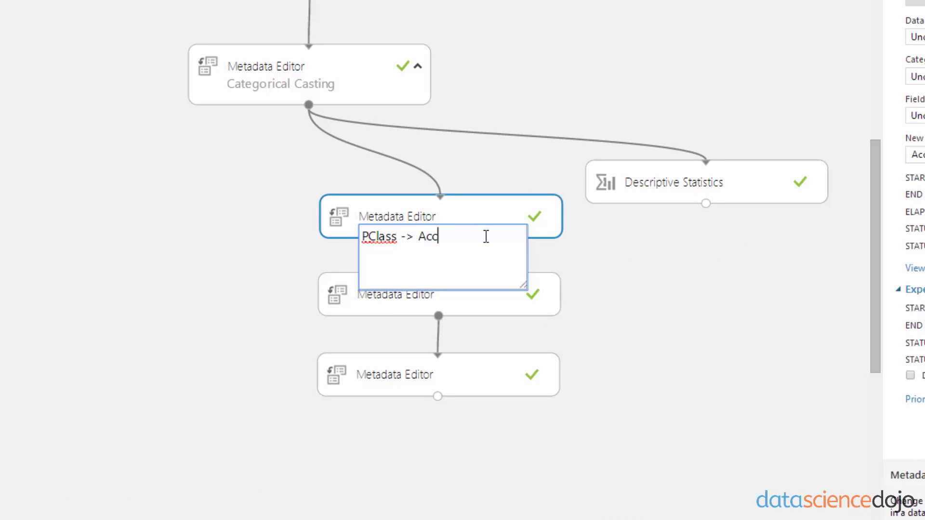
{"action": "type", "text": "ommdationC"}
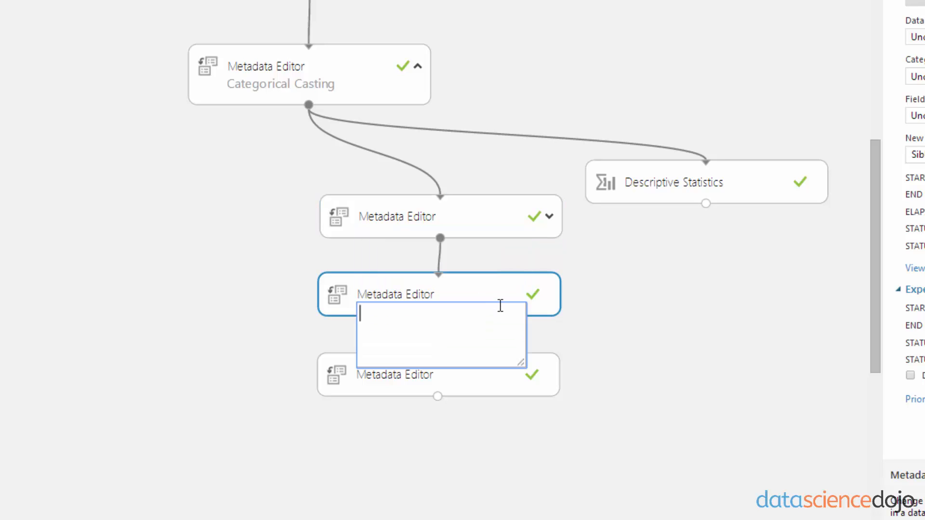
Add the comments 'SibSp -> SiblingSpouse' and 'Parch -> ParentChild' to the other editors
{"action": "type", "text": "SibSp"}
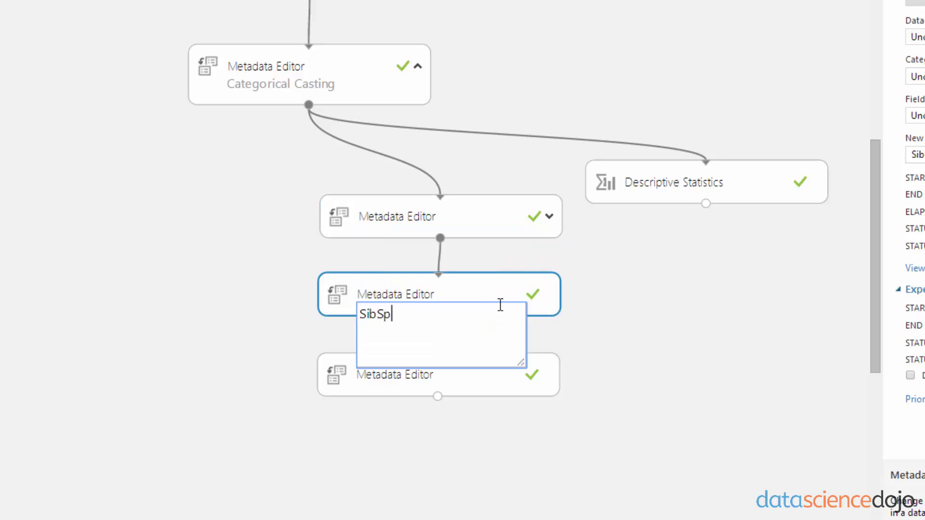
{"action": "type", "text": "-> Sibl"}
{"action": "type", "text": "Par"}
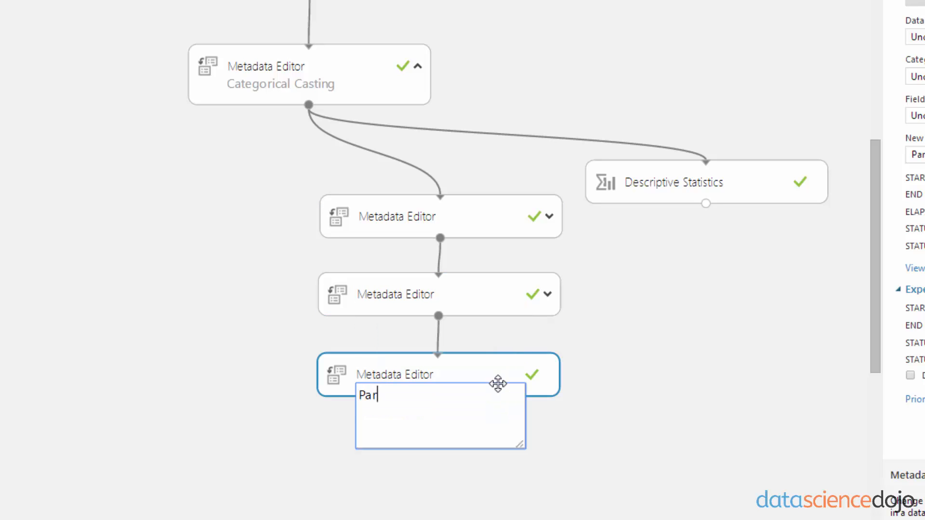
{"action": "type", "text": "ch -> P"}
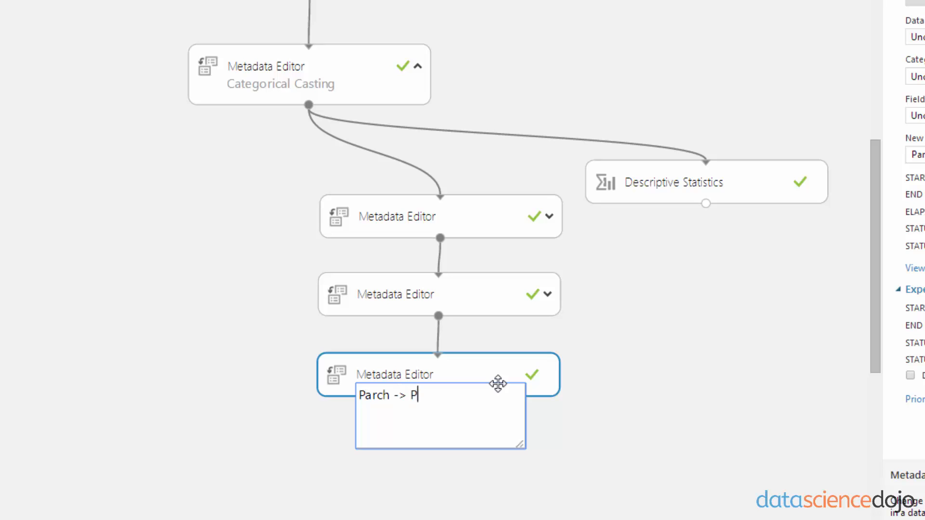
{"action": "type", "text": "arentChild"}
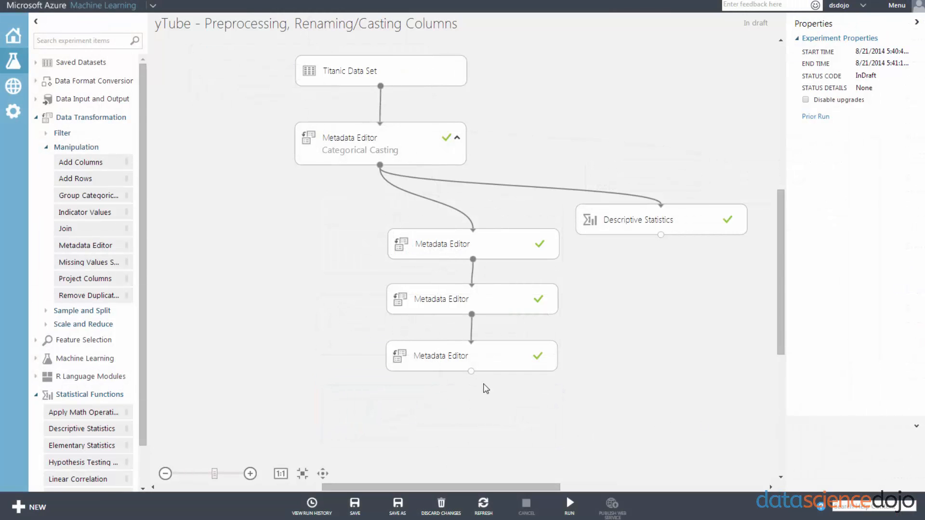
{"action": "mouse_move", "coordinate": [470, 371]}
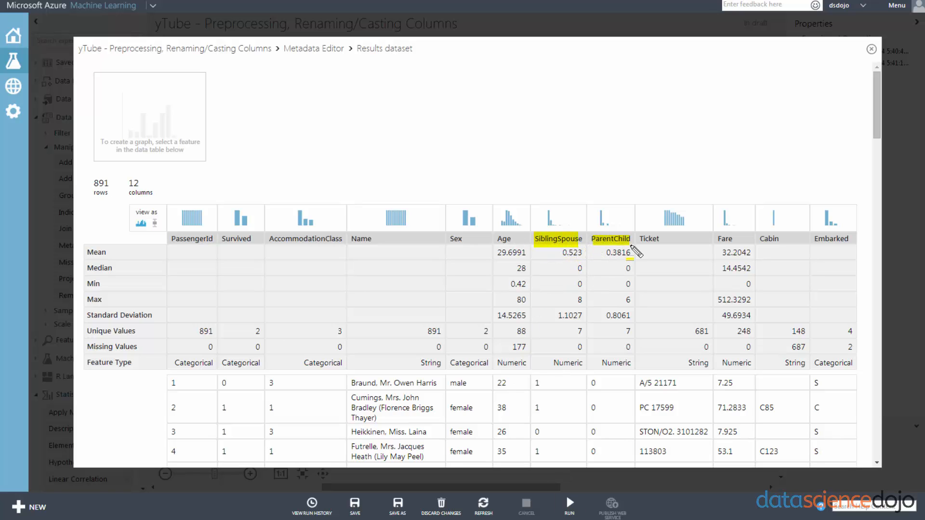
Visualize the last Metadata Editor's output and scroll to the renamed columns
{"action": "left_click", "coordinate": [304, 238]}
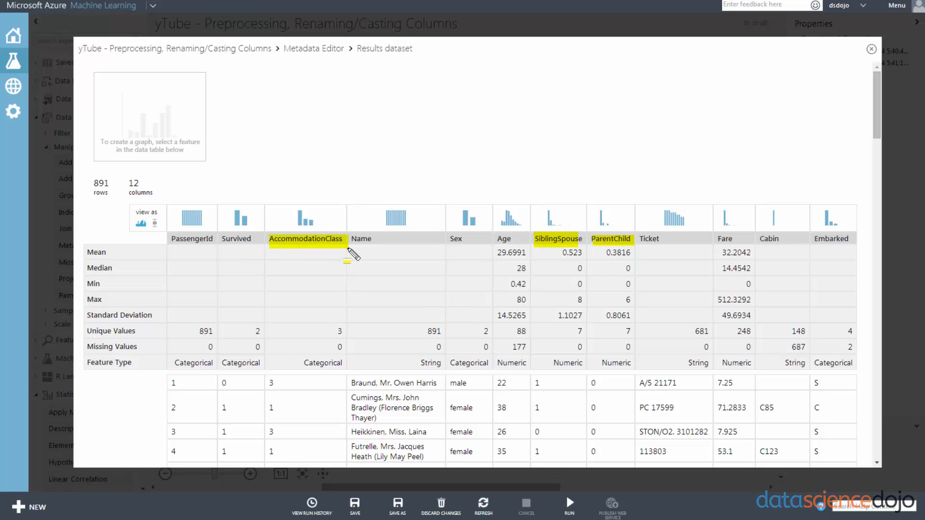
{"action": "mouse_move", "coordinate": [336, 313]}
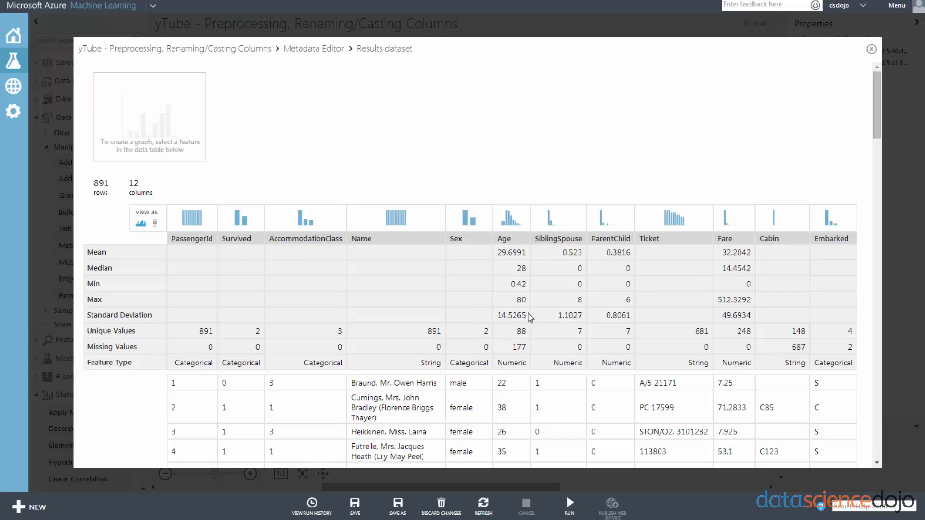
{"action": "mouse_move", "coordinate": [273, 238]}
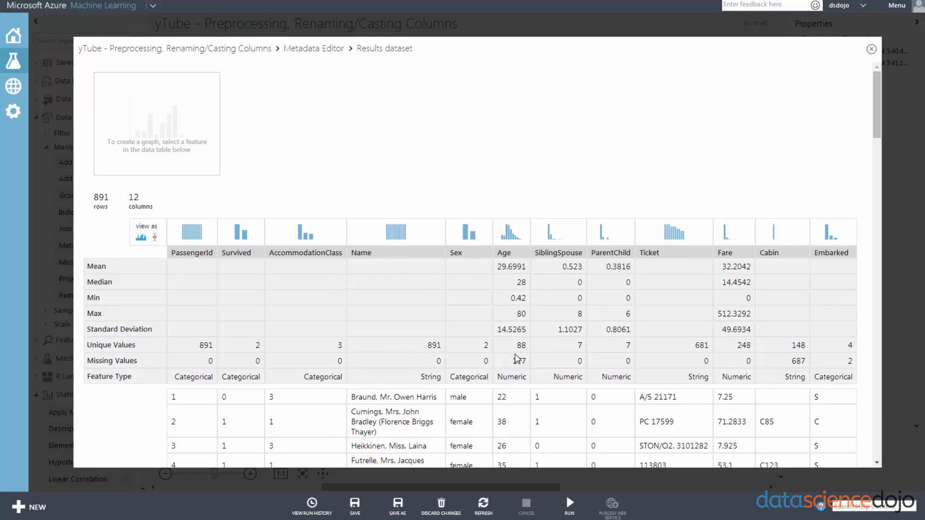
{"action": "scroll", "scroll_direction": "down", "scroll_amount": 3}
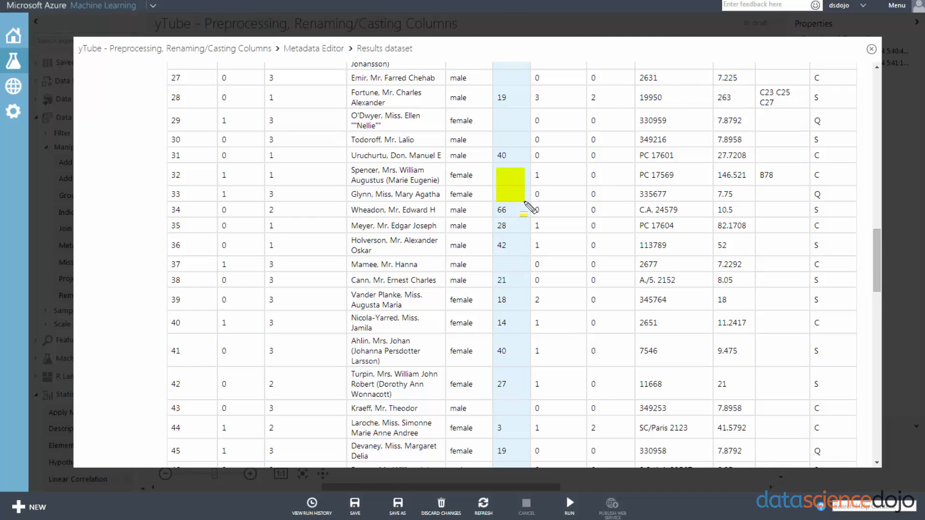
{"action": "mouse_move", "coordinate": [546, 273]}
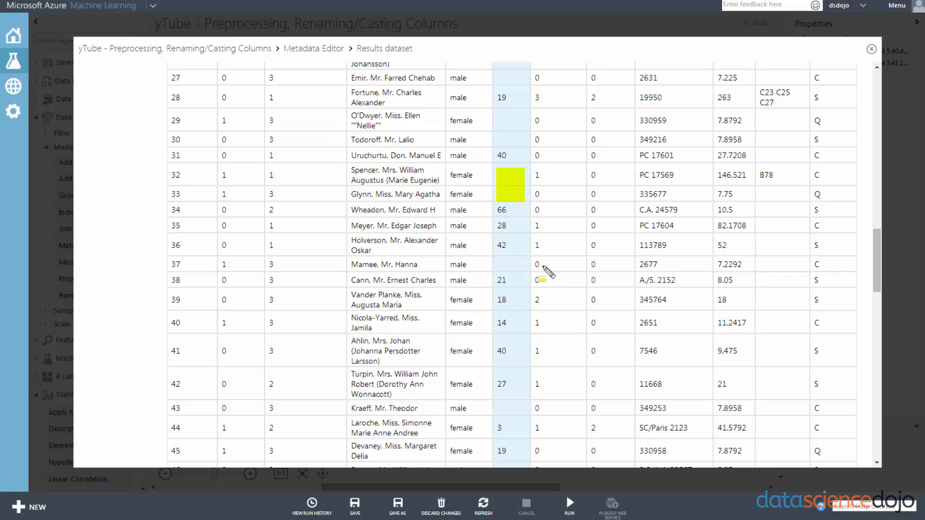